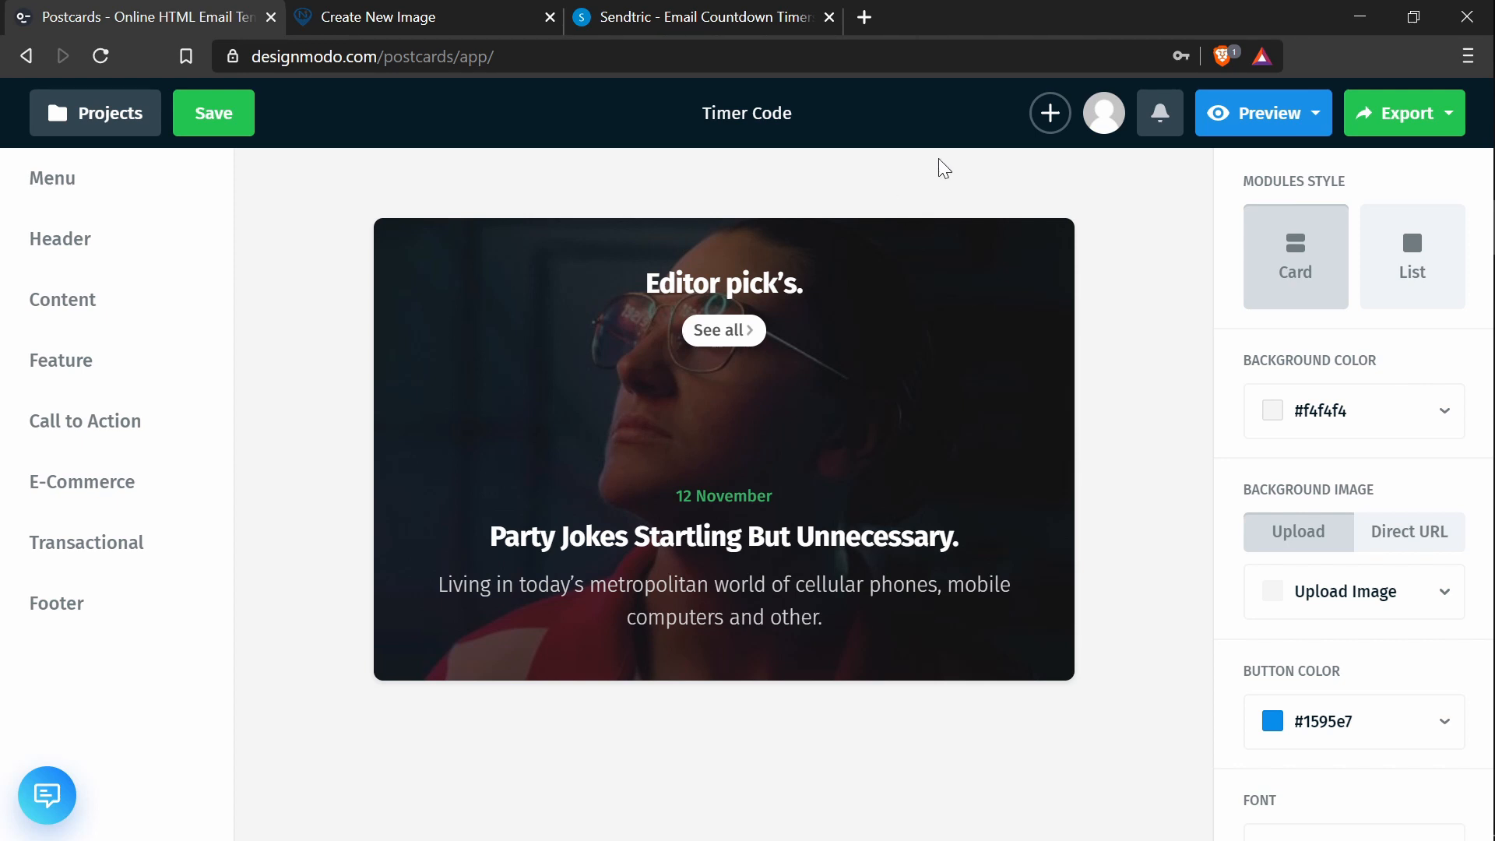
pyautogui.moveTo(910, 179)
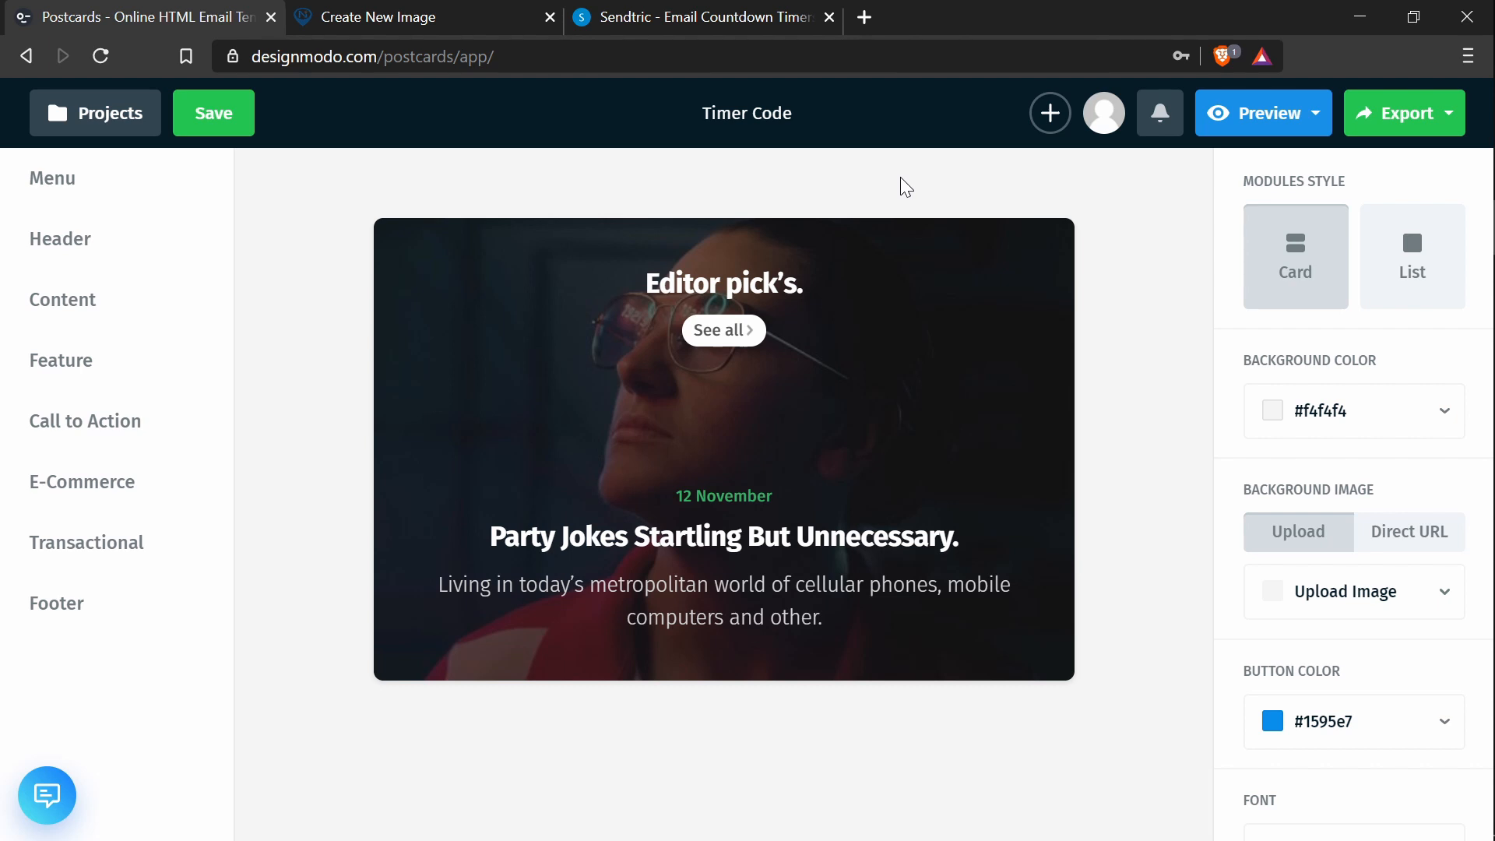
pyautogui.moveTo(279, 218)
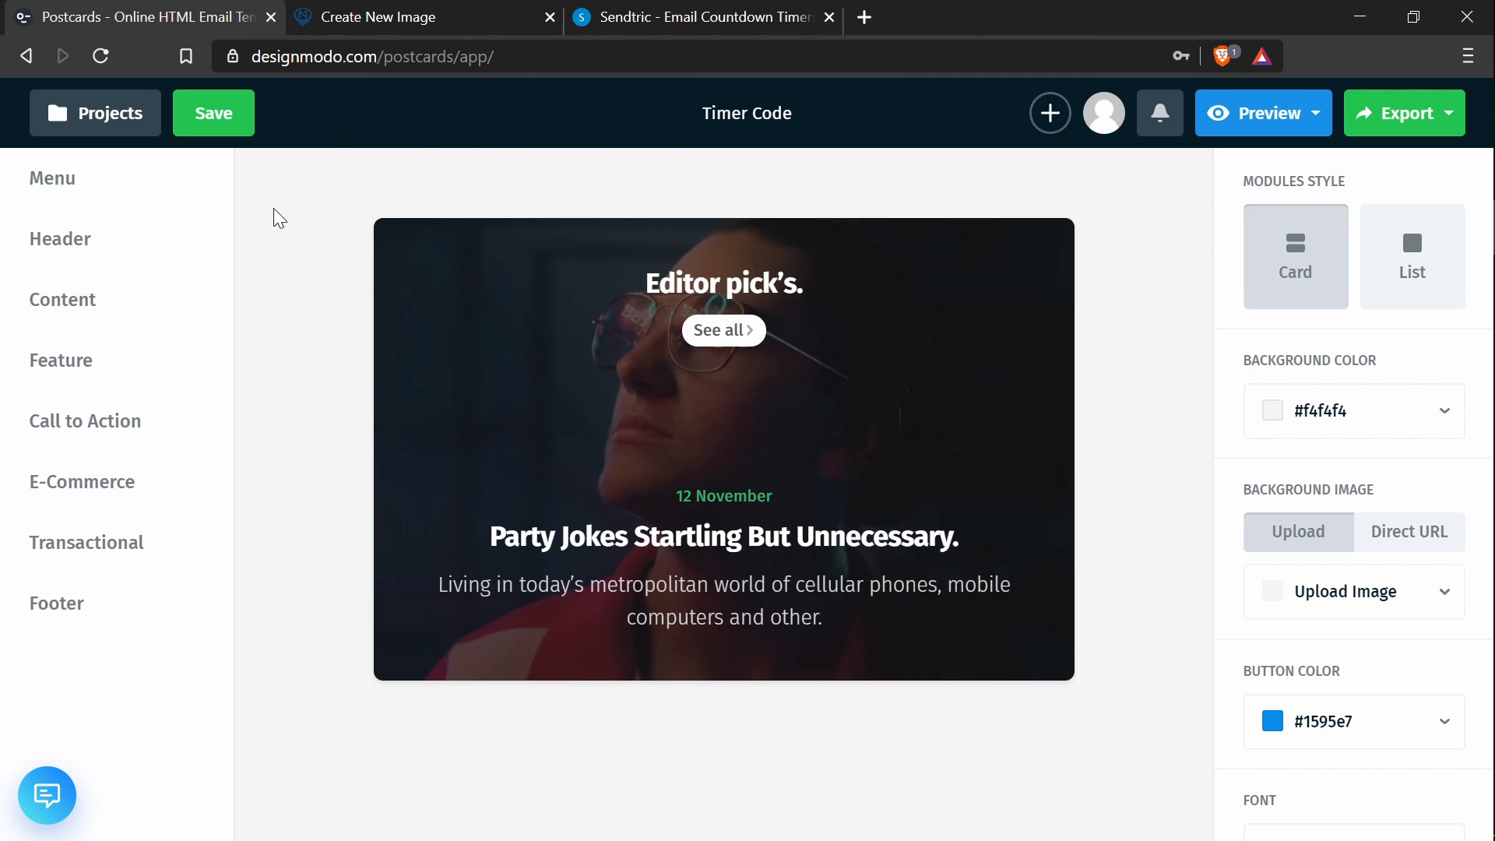
pyautogui.moveTo(729, 143)
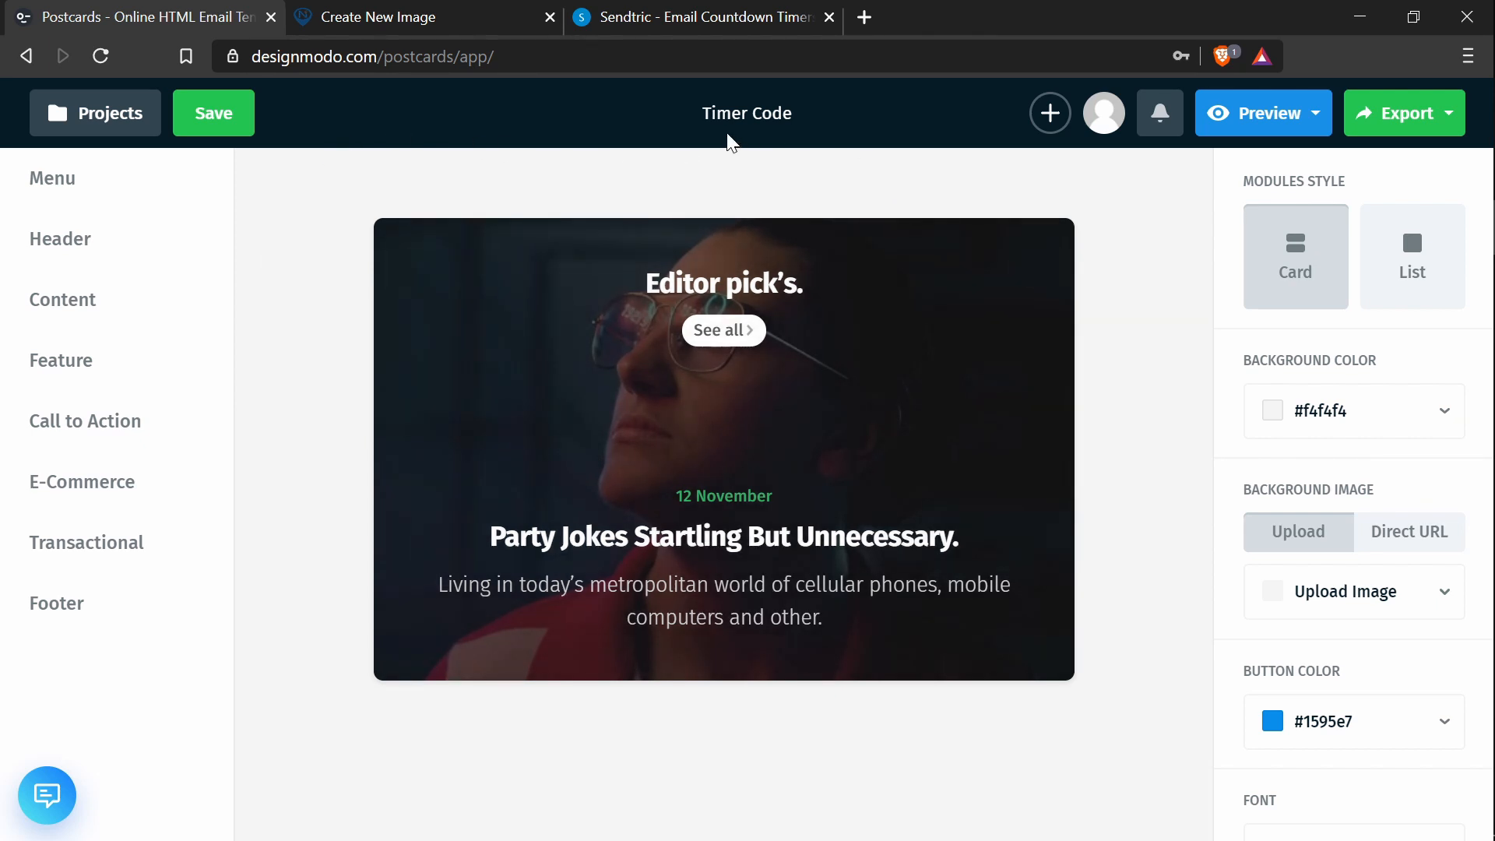
pyautogui.moveTo(877, 496)
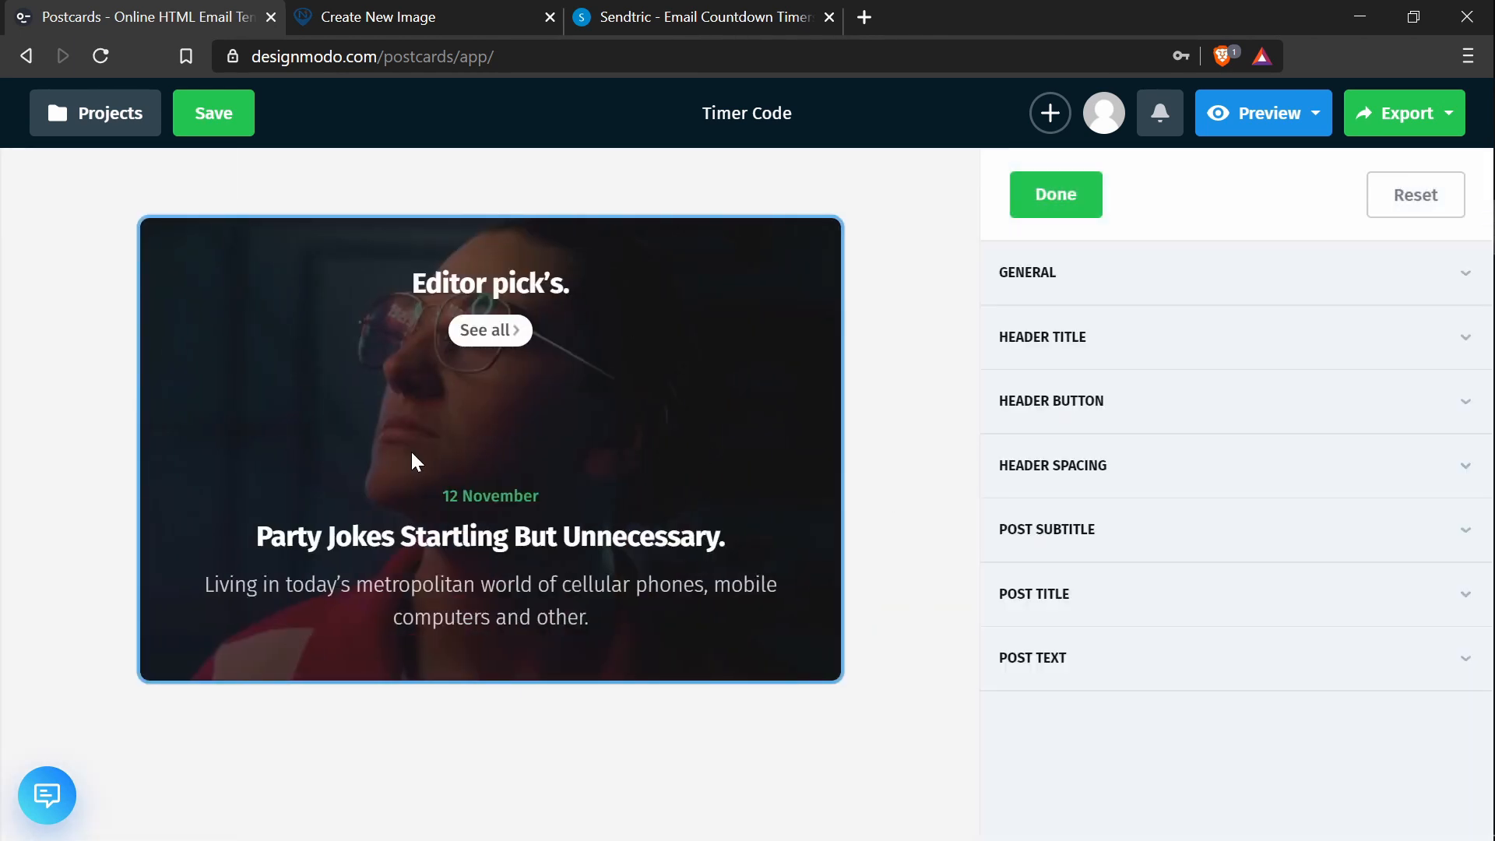
pyautogui.moveTo(237, 450)
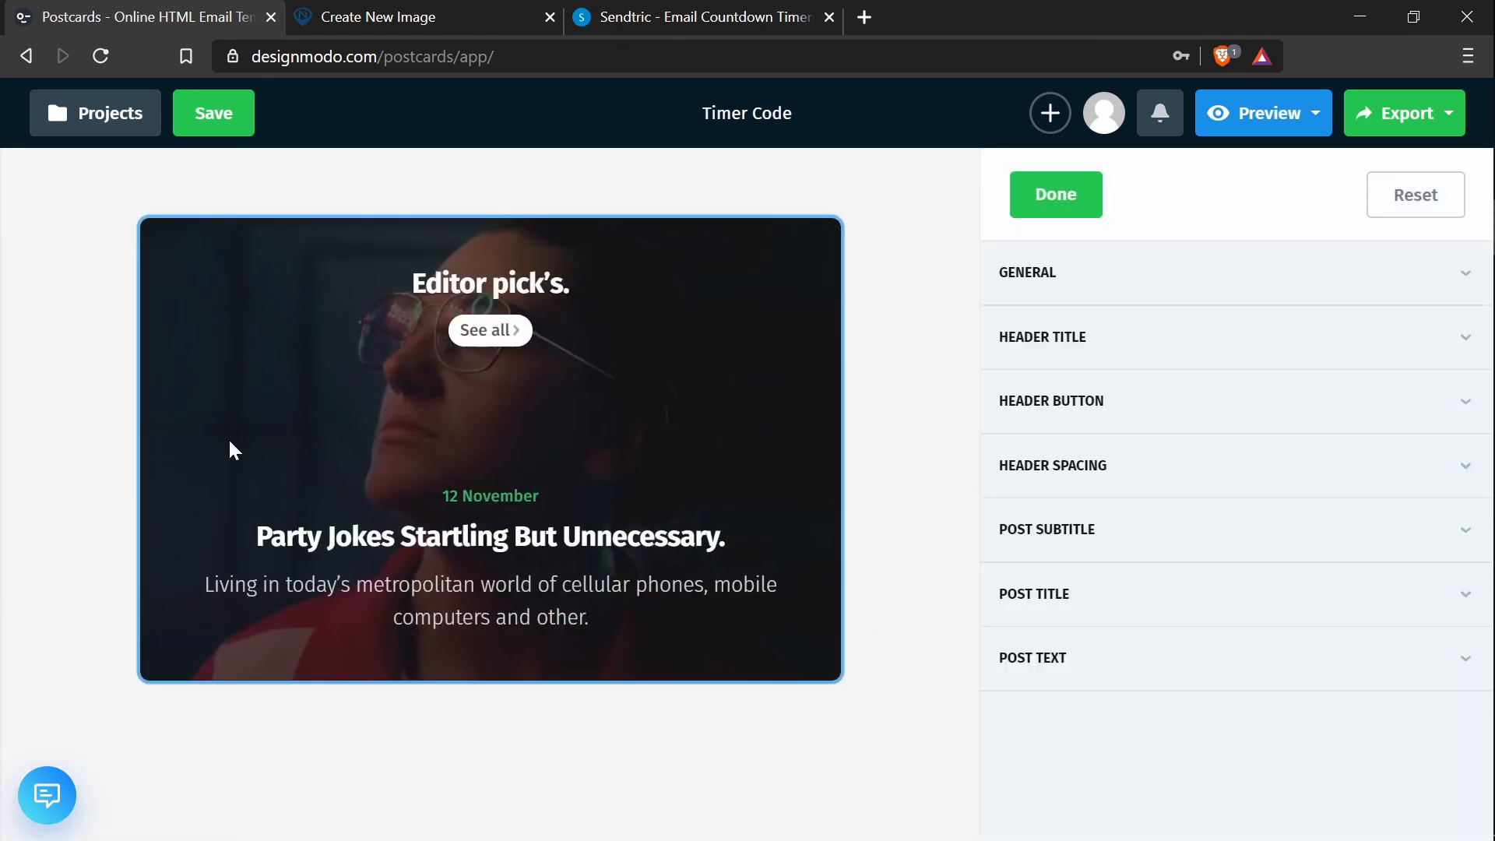
pyautogui.moveTo(1106, 676)
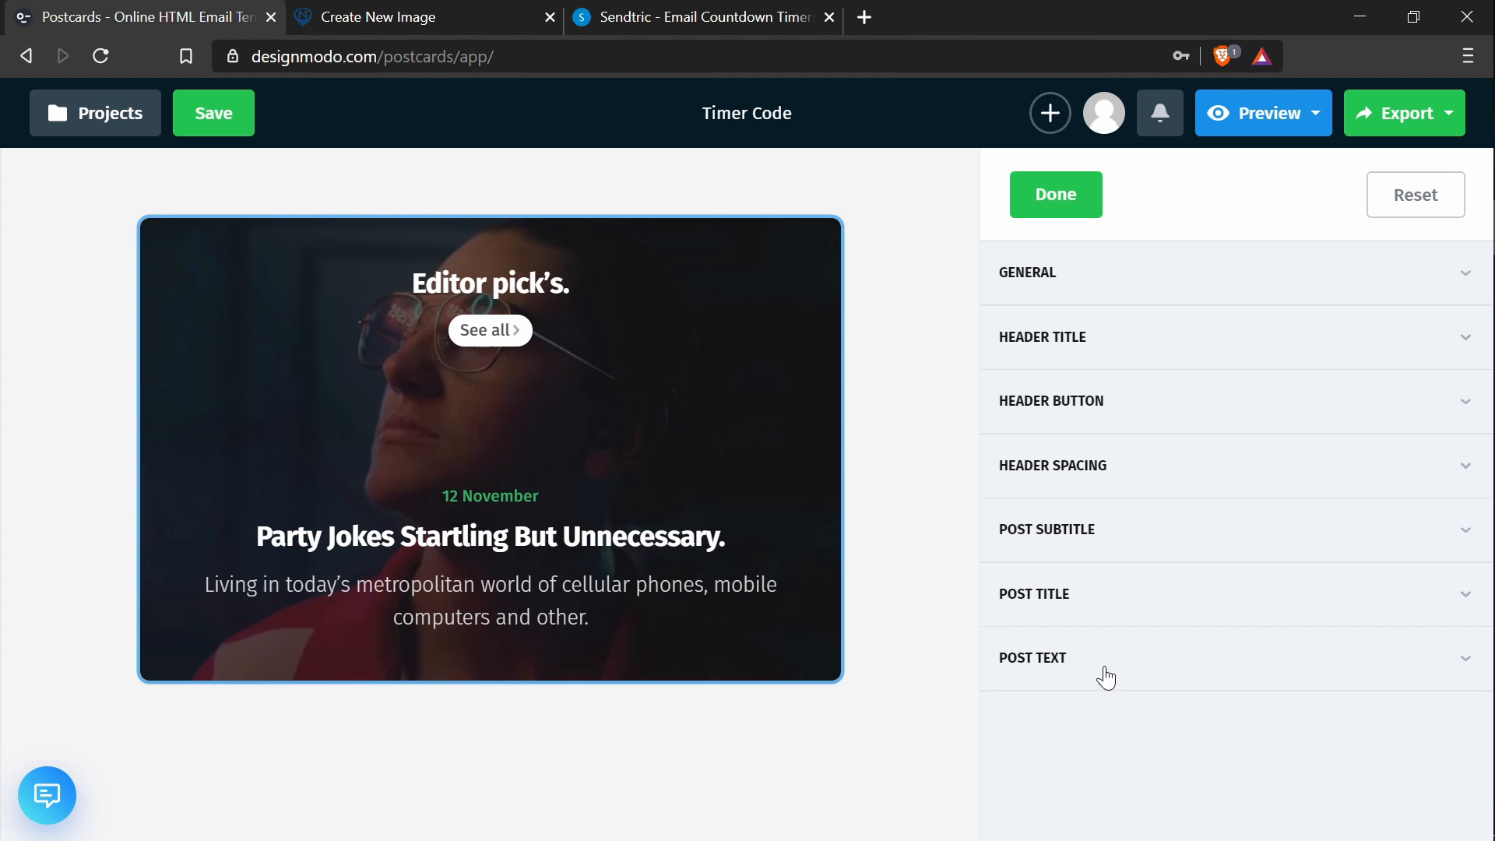
pyautogui.moveTo(1179, 676)
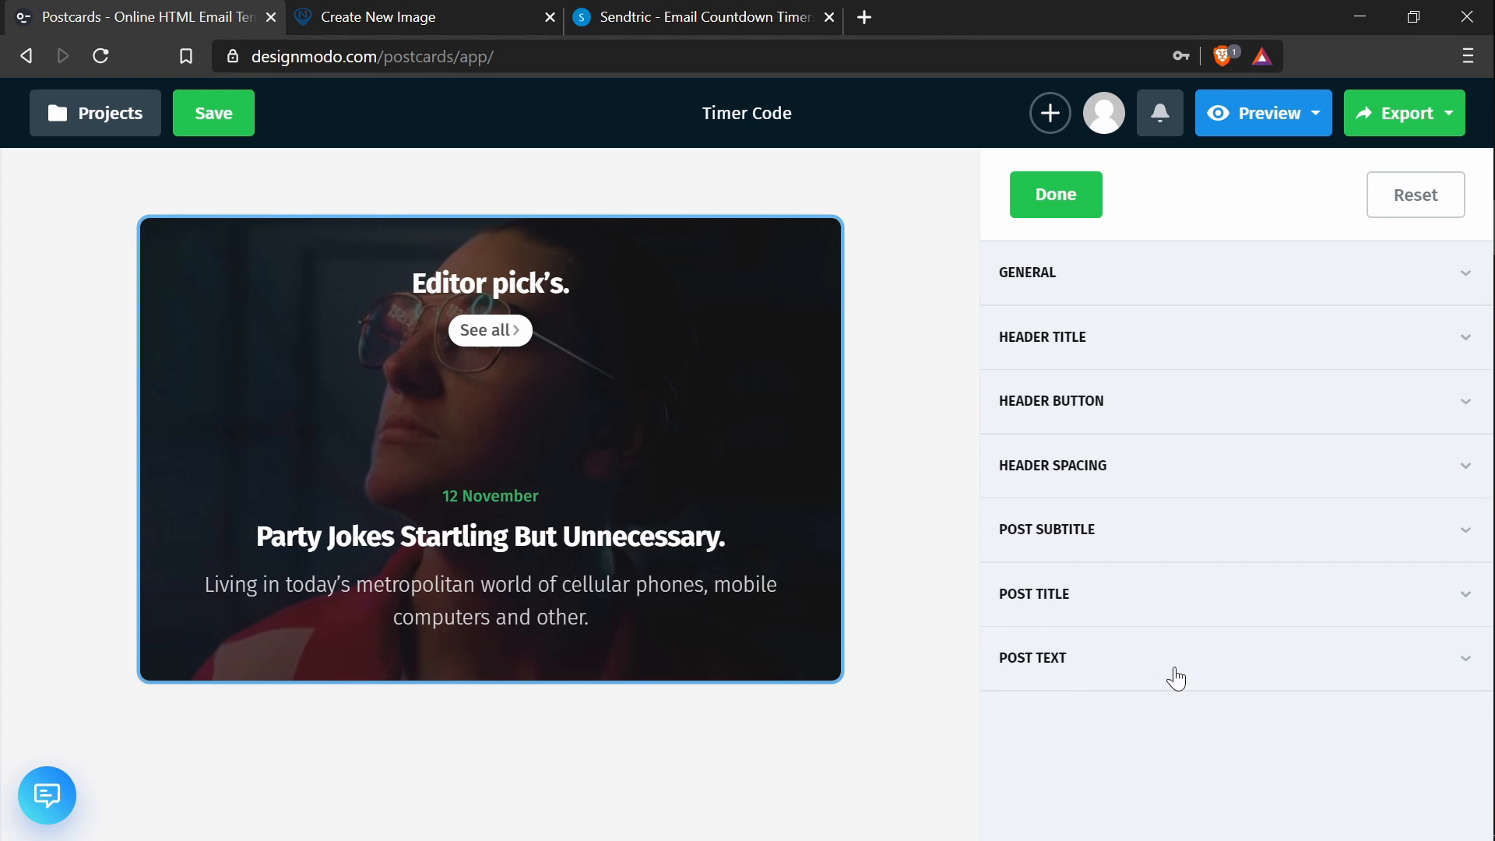
# Step: Switch from the post text settings to the Nifty Images image creator
pyautogui.click(1032, 658)
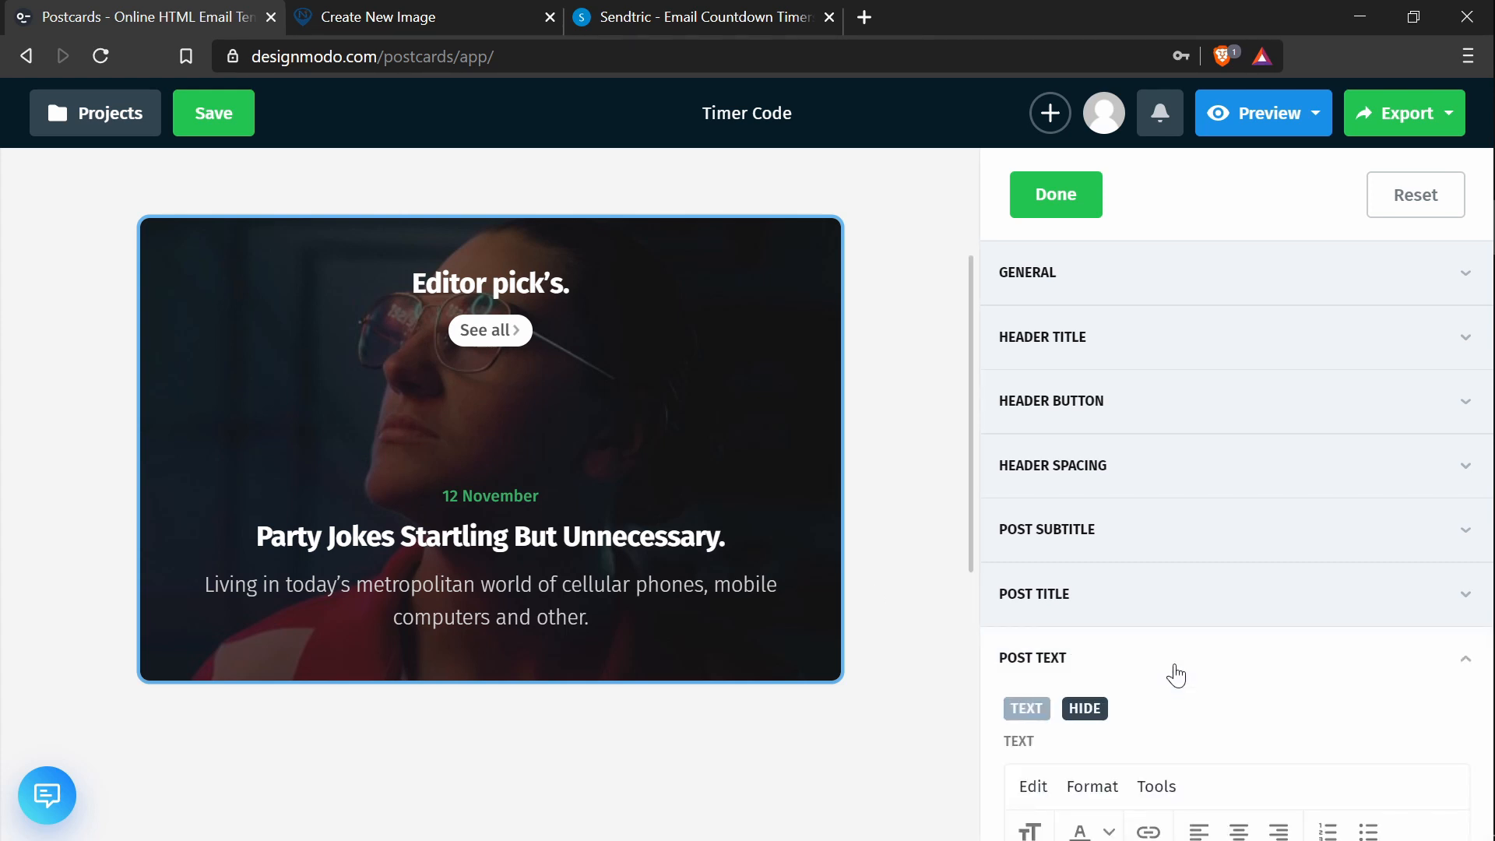
pyautogui.scroll(-3)
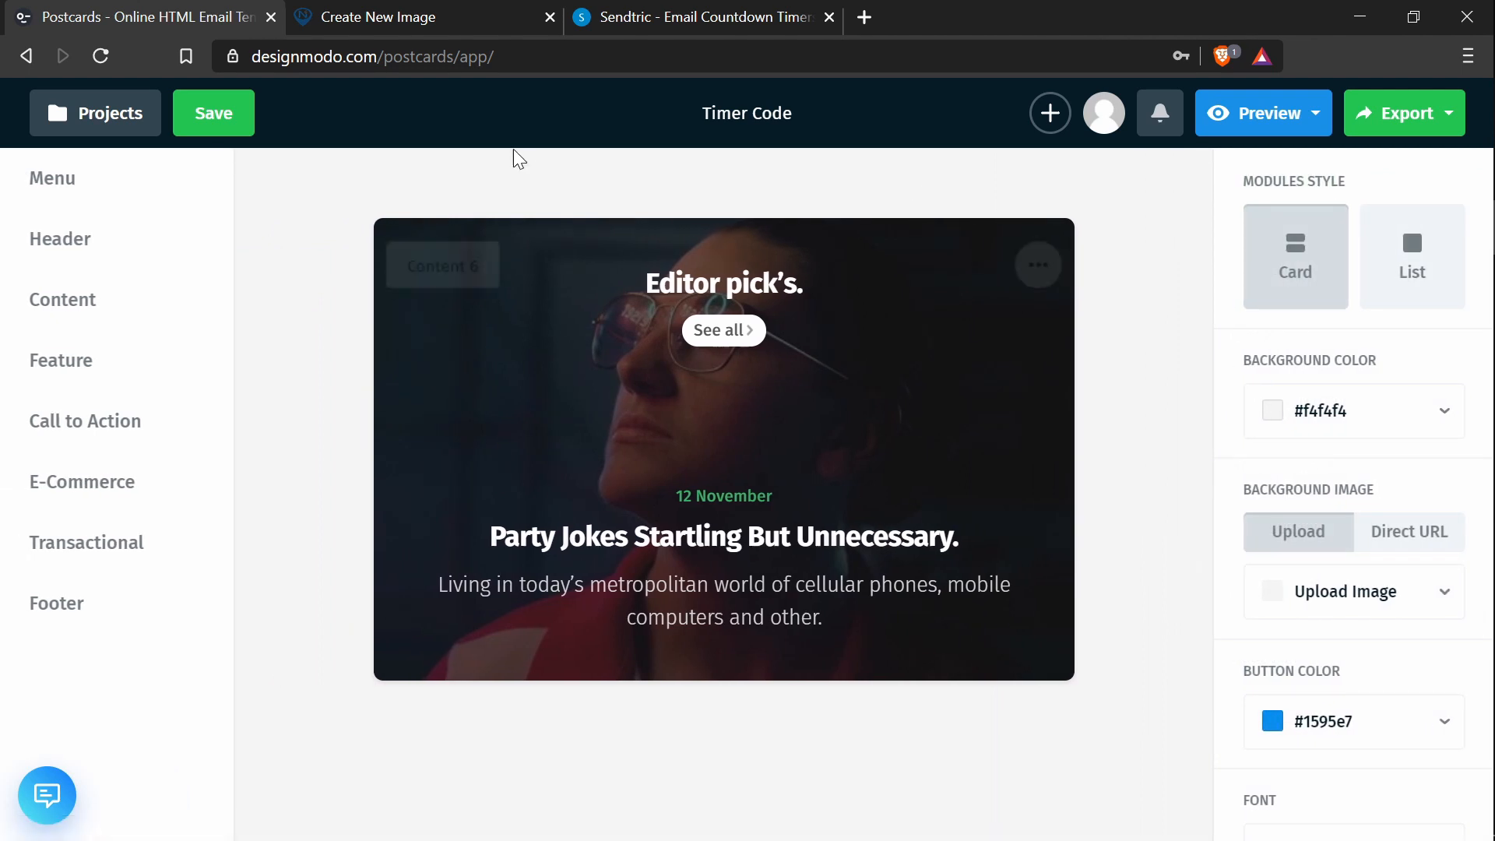
pyautogui.click(391, 17)
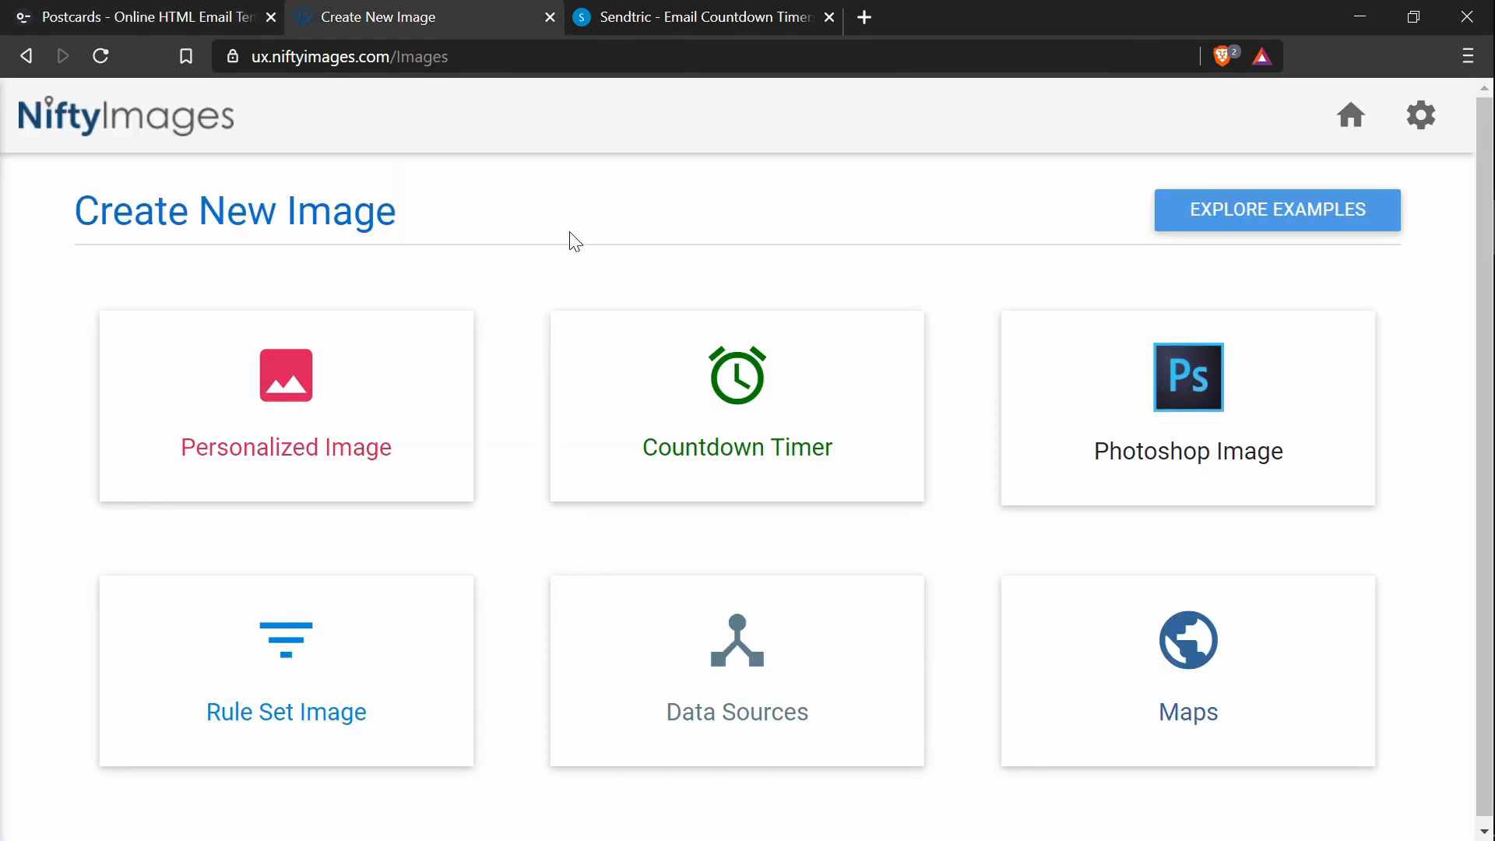
pyautogui.moveTo(646, 193)
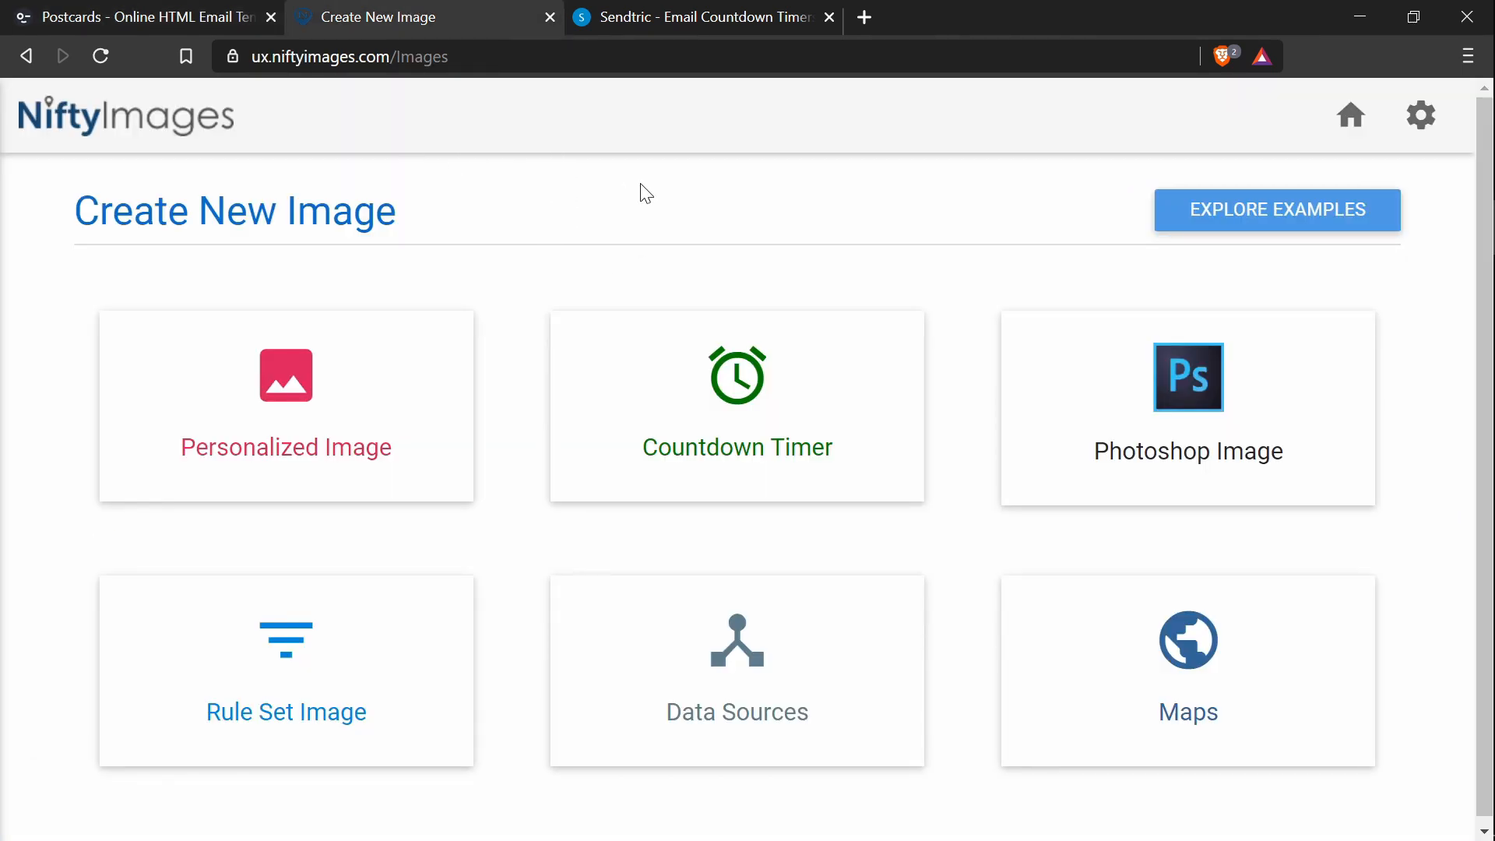
pyautogui.moveTo(536, 232)
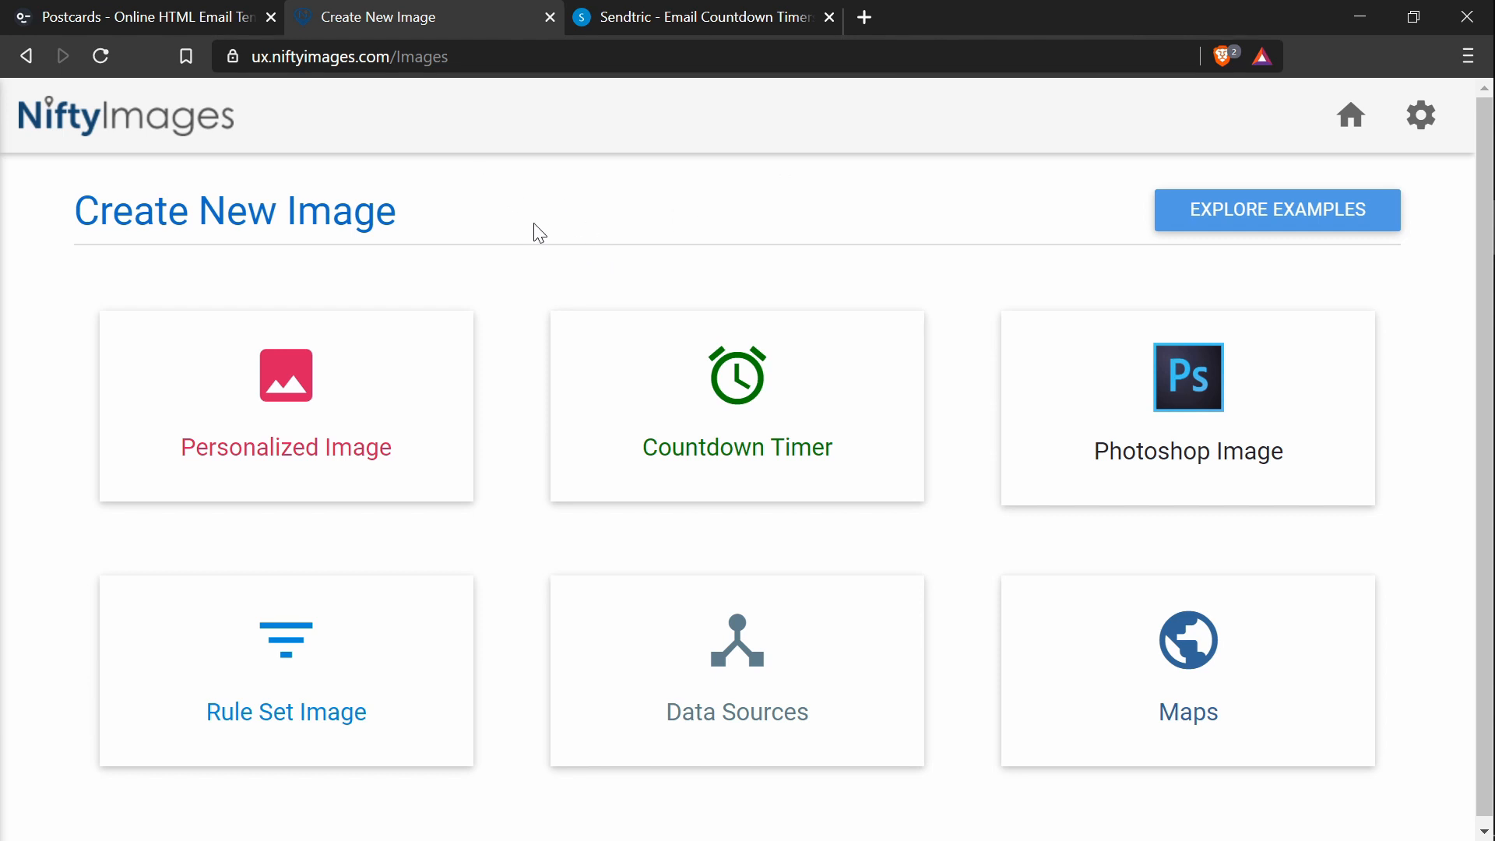
pyautogui.moveTo(737, 400)
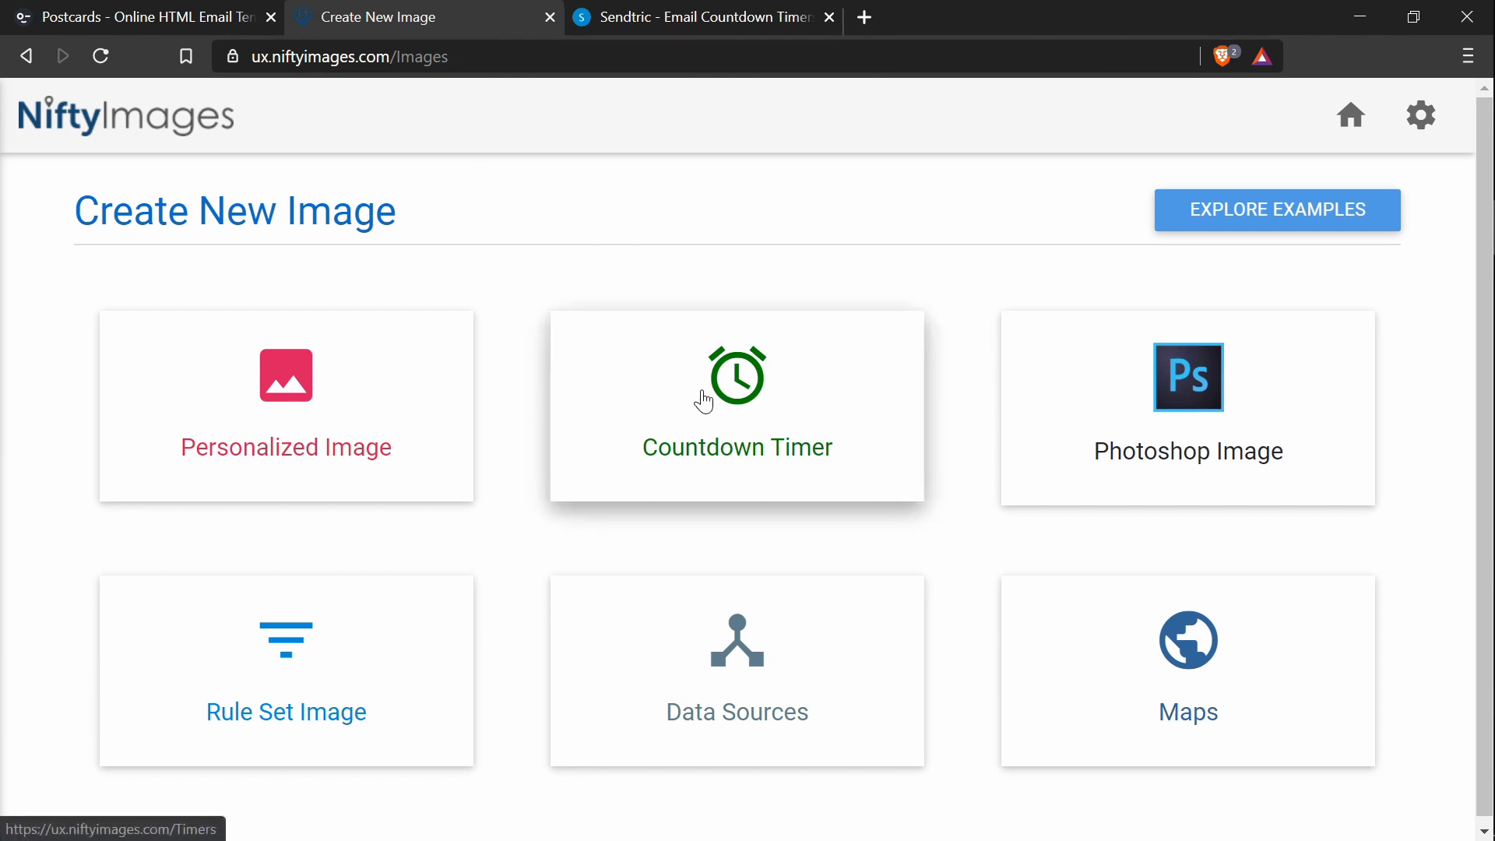
# Step: Start a Countdown Timer and pick the black flip-digit design to customize
pyautogui.click(737, 405)
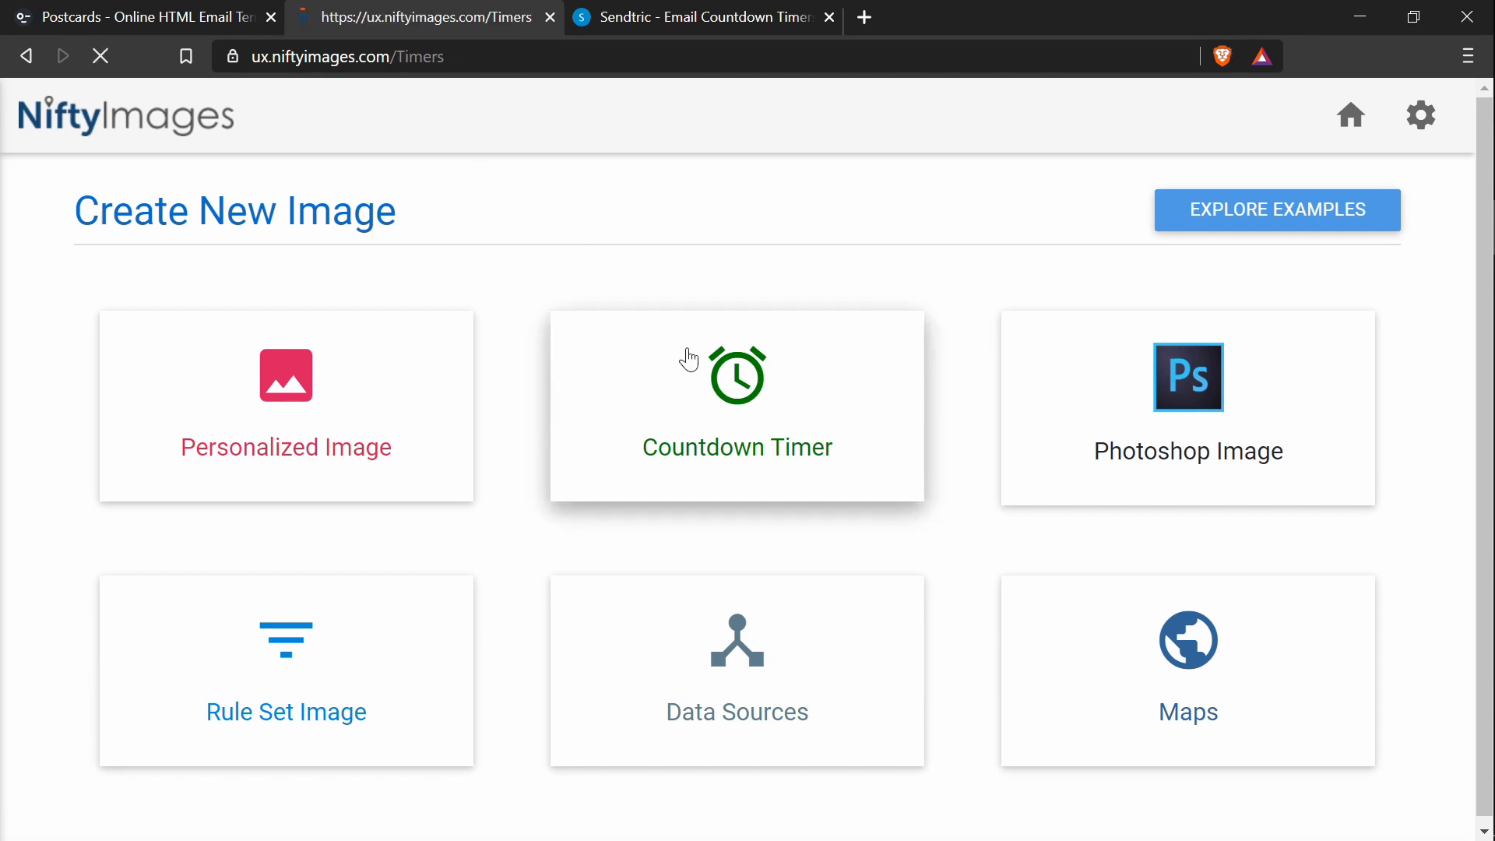
pyautogui.click(737, 405)
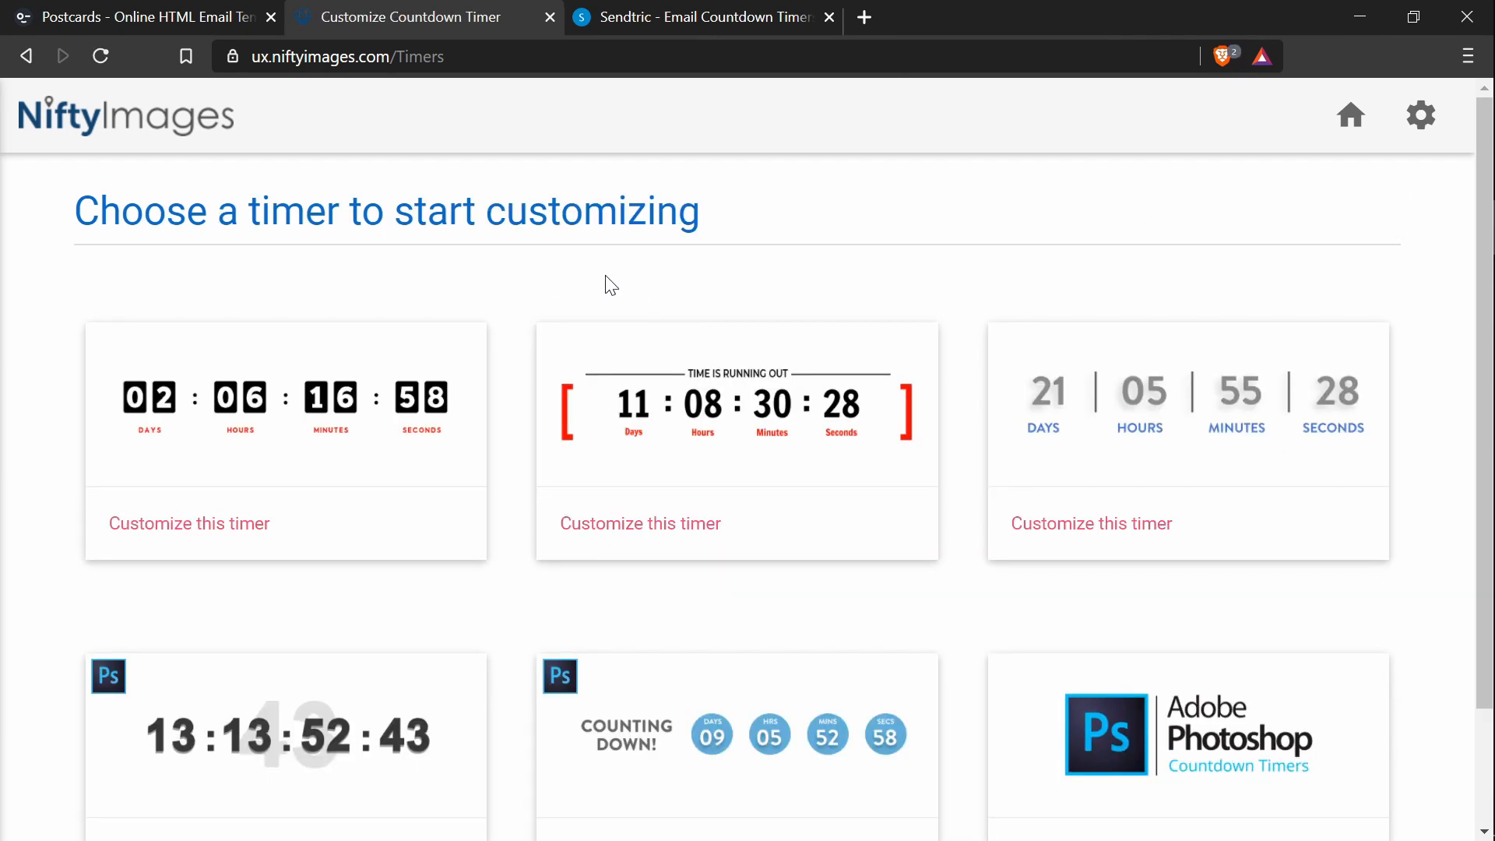
pyautogui.click(188, 524)
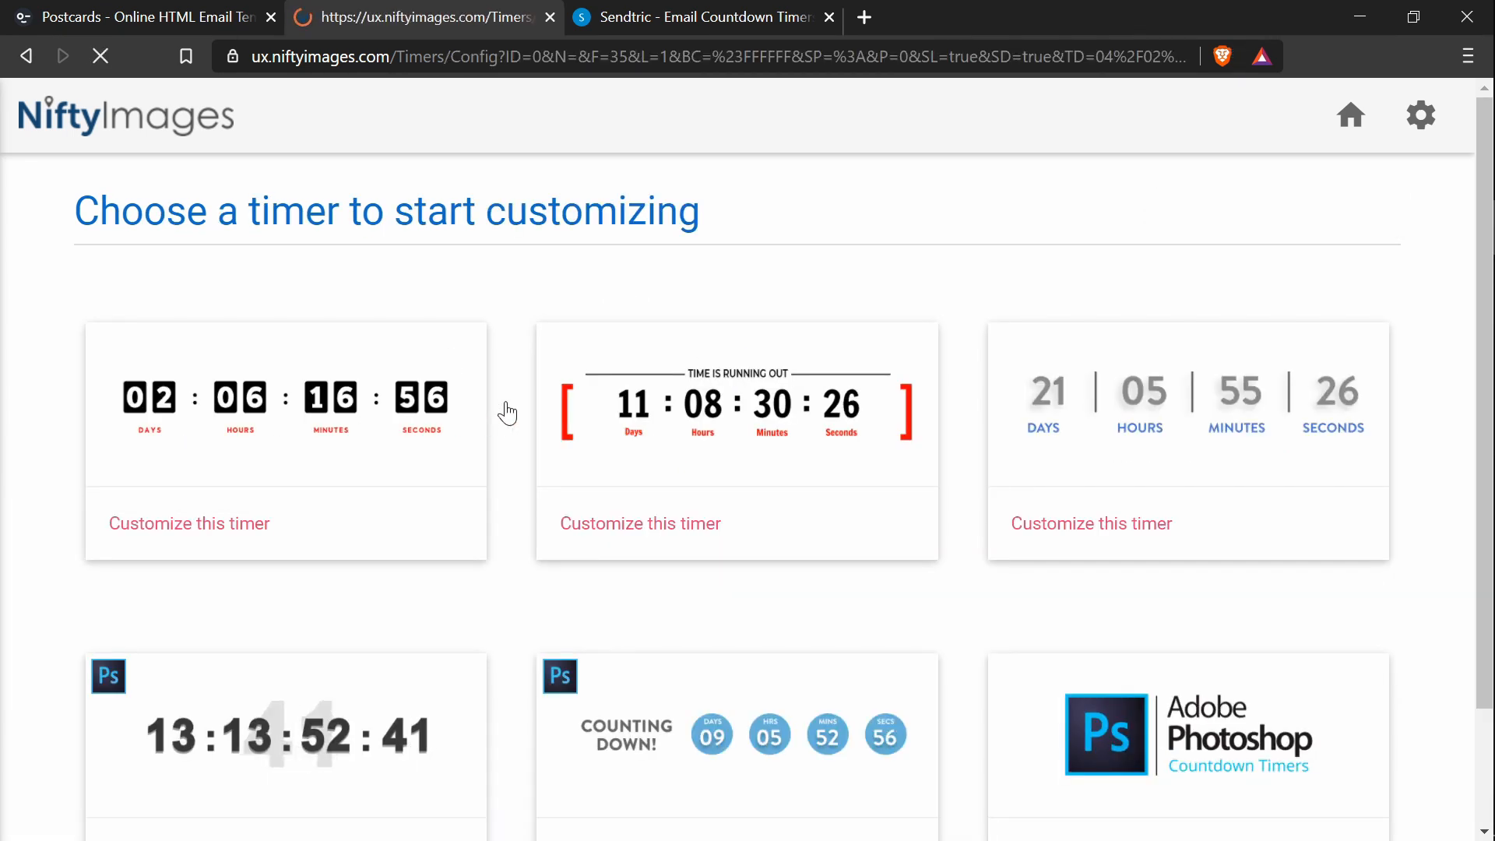
# Step: Save the flip-digit timer as 'Postcards' and view its HTML embed code
pyautogui.click(189, 524)
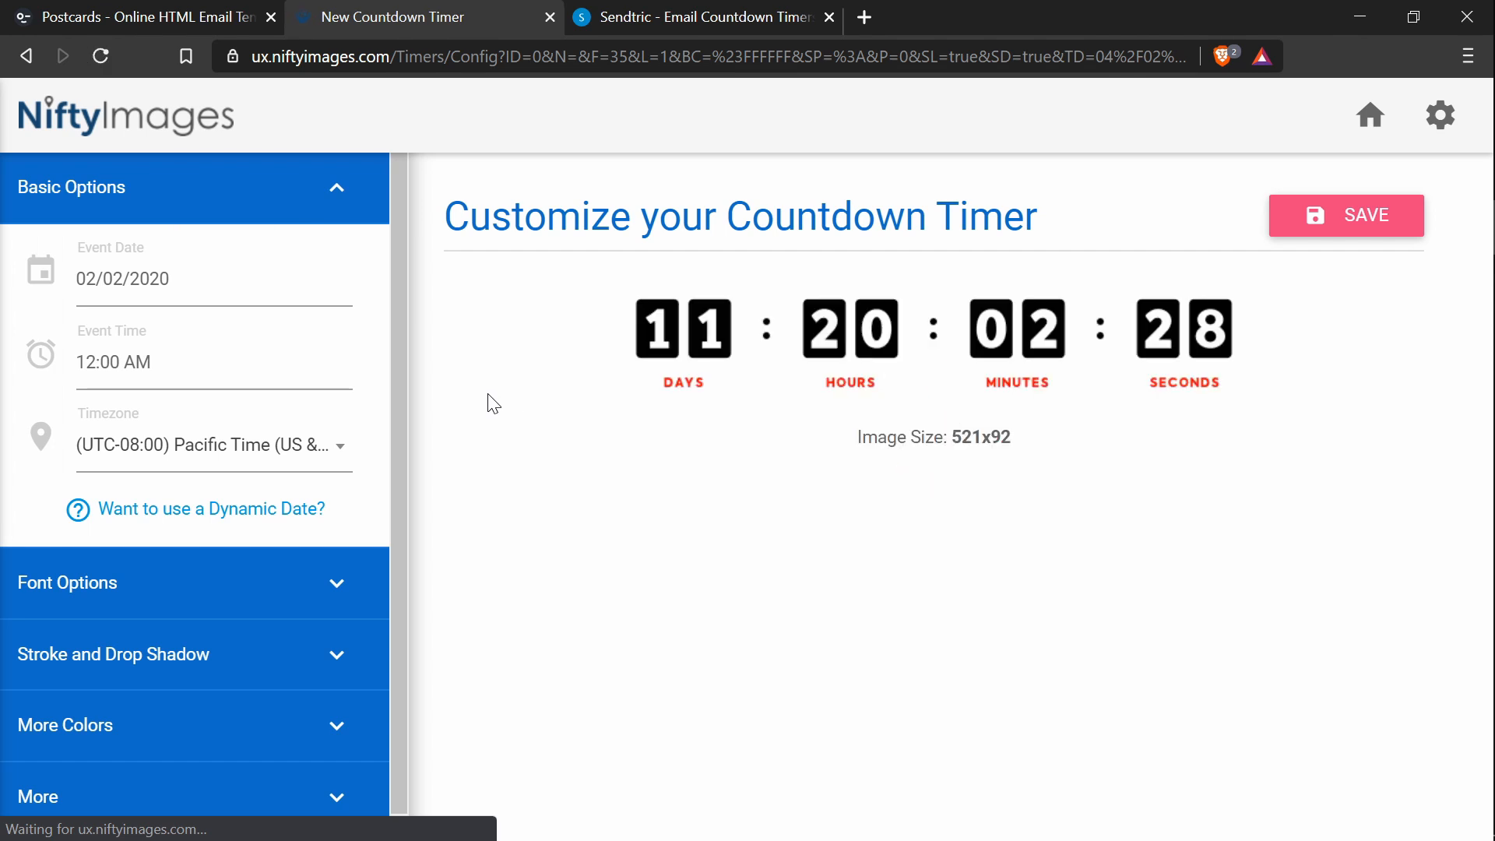
pyautogui.moveTo(1188, 279)
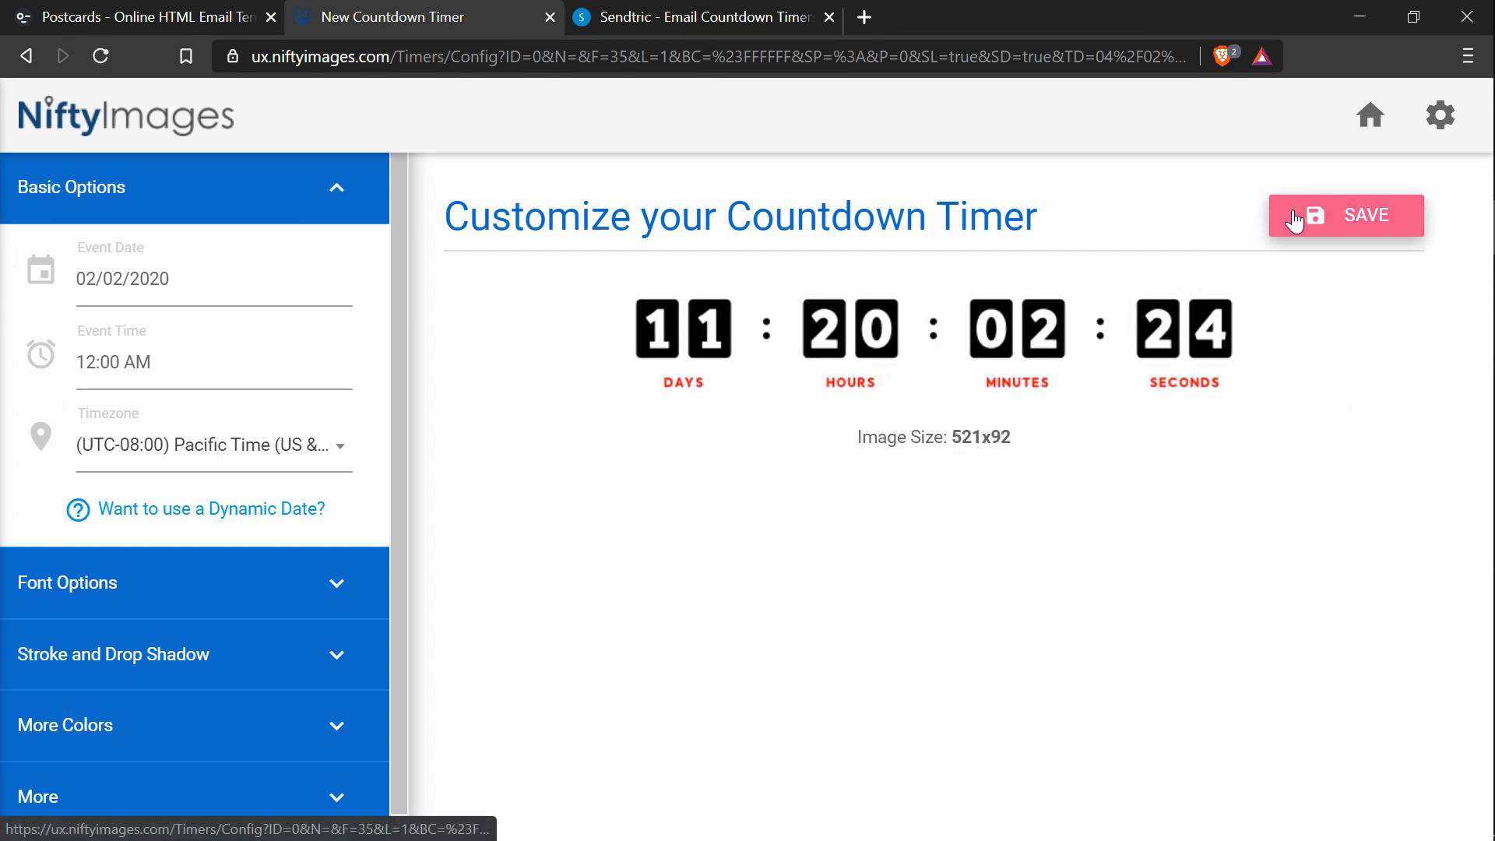
pyautogui.click(1346, 215)
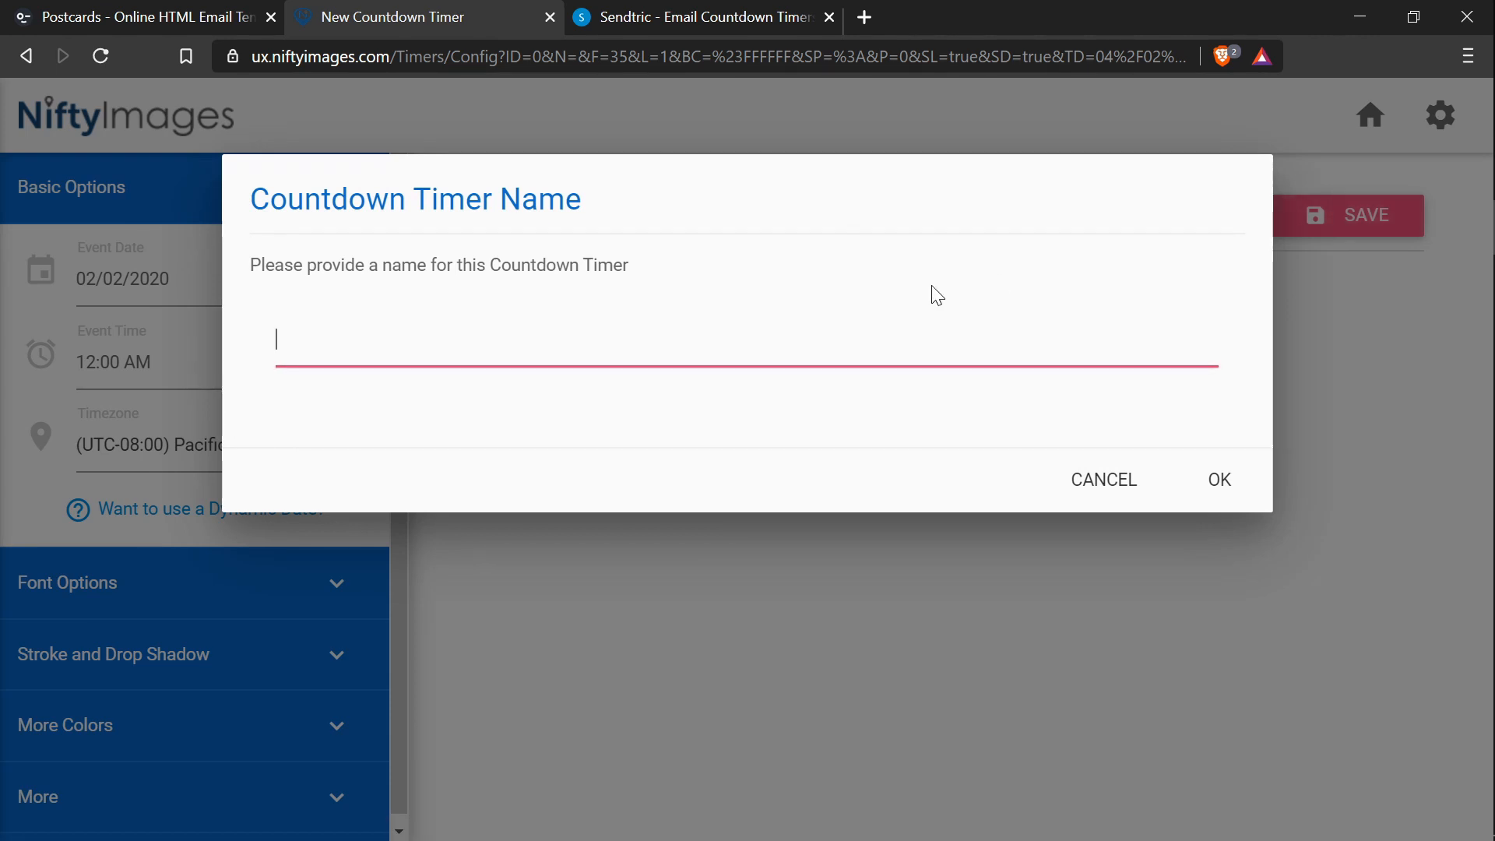
pyautogui.click(1218, 480)
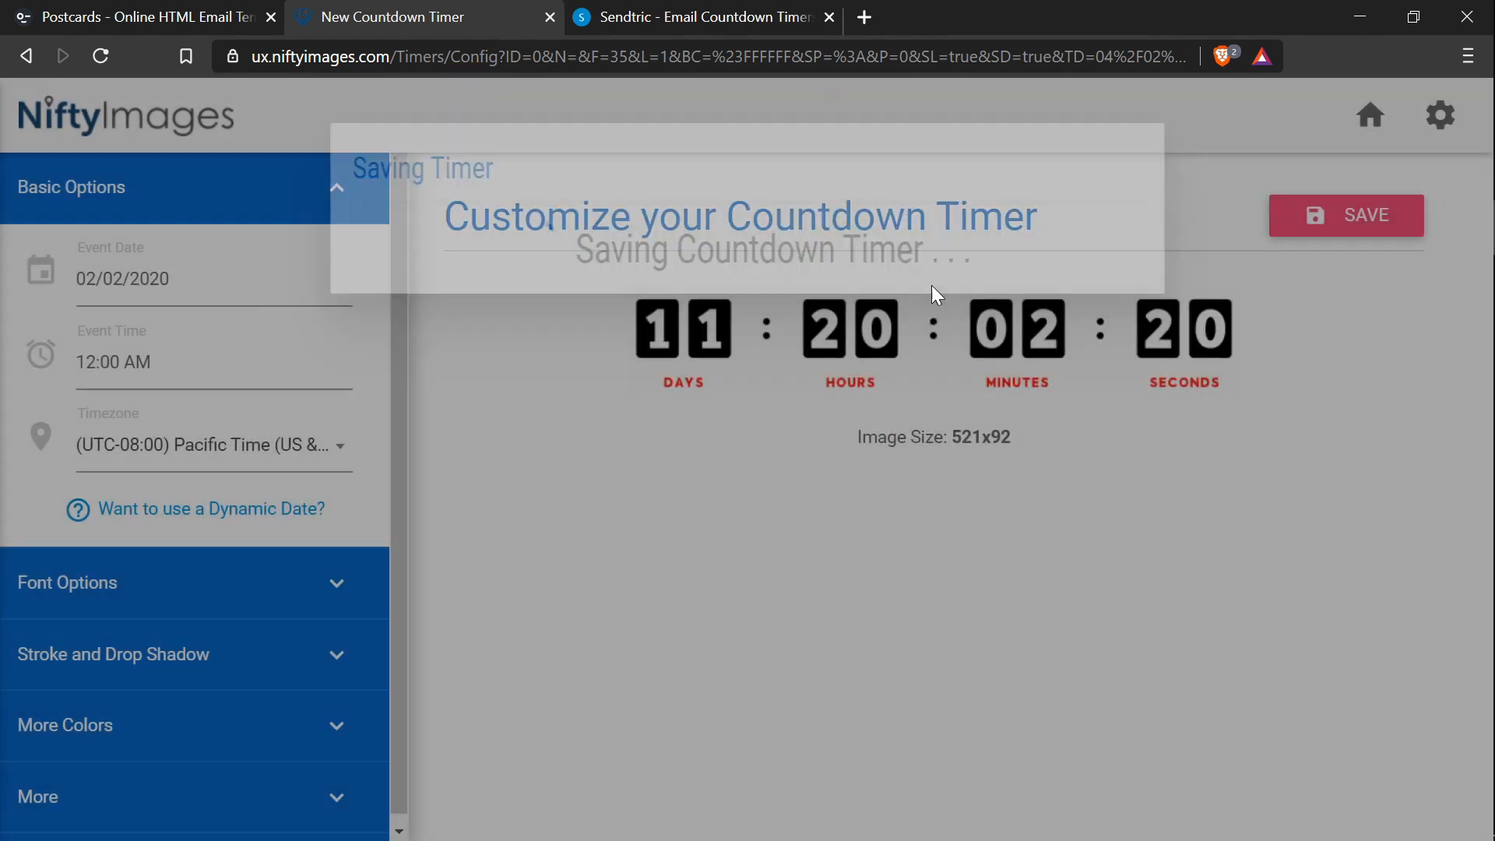
pyautogui.click(1346, 215)
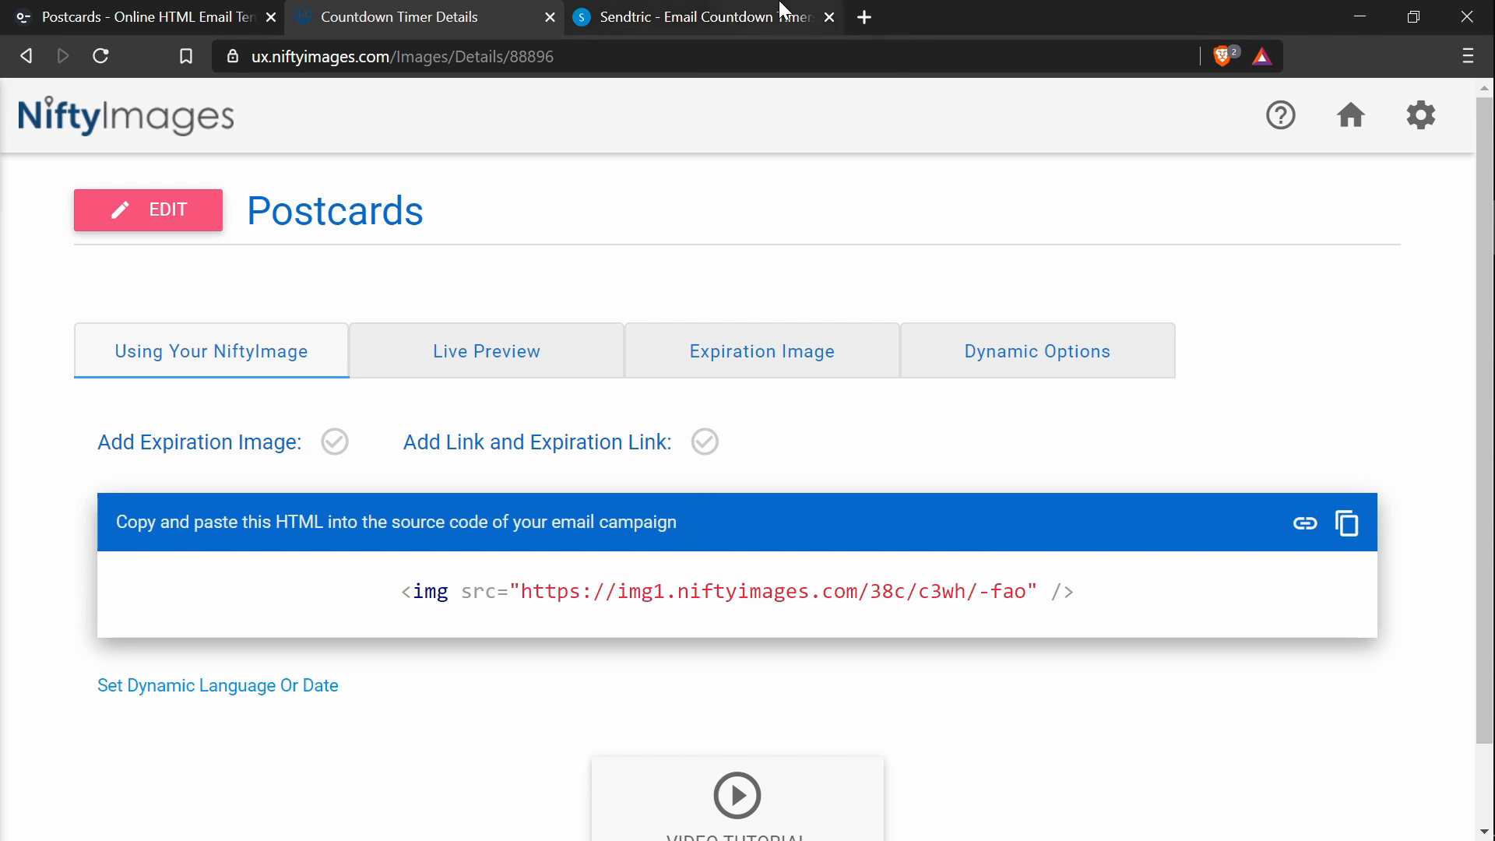
# Step: In Sendtric, accept the terms, generate the black timer ending 01/21/2020 9:00 PM and select its code
pyautogui.click(702, 17)
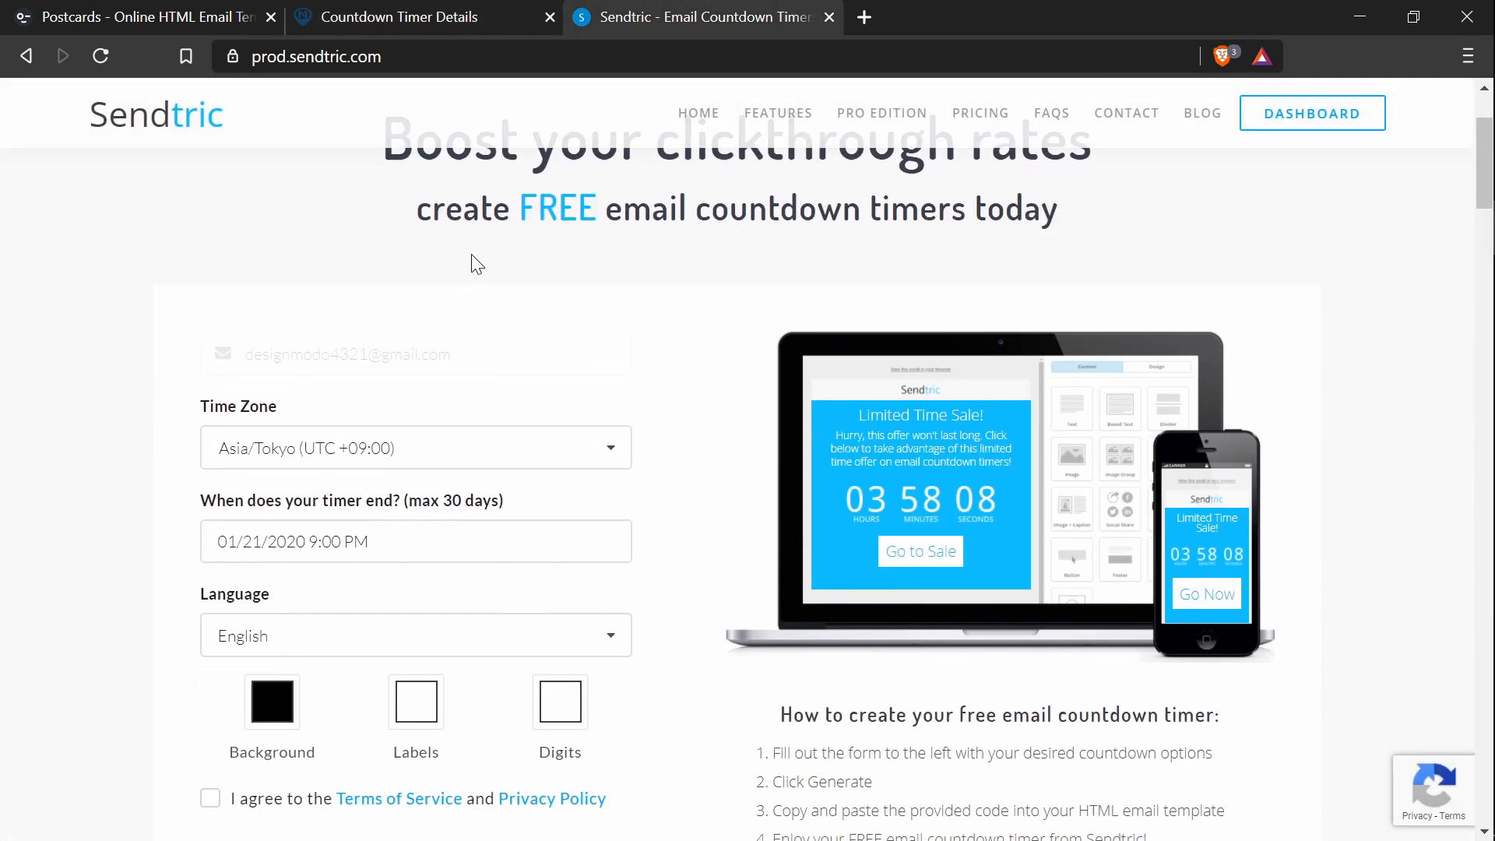
pyautogui.scroll(-3)
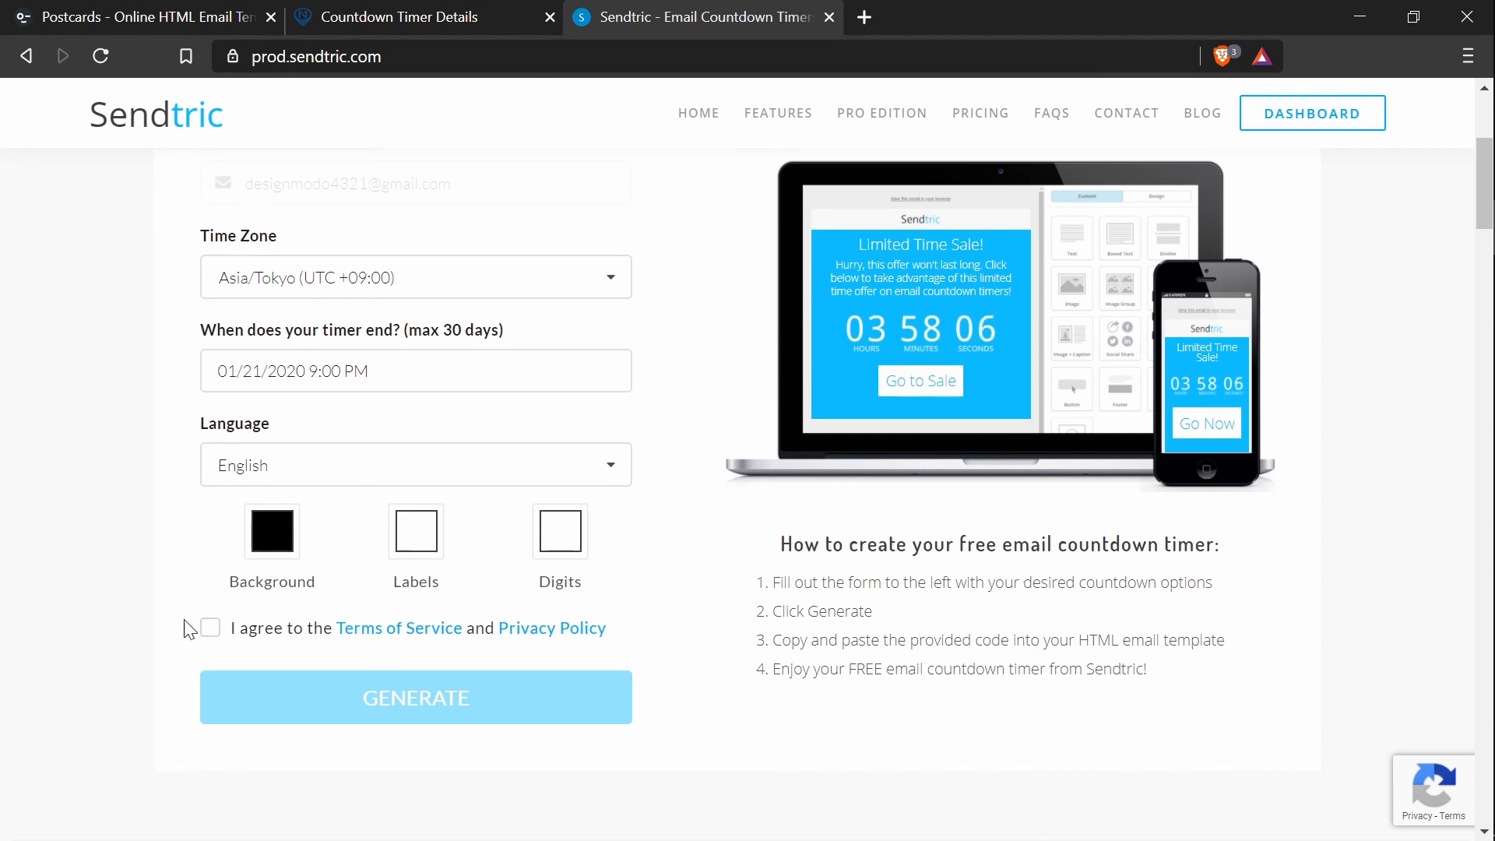
pyautogui.click(209, 627)
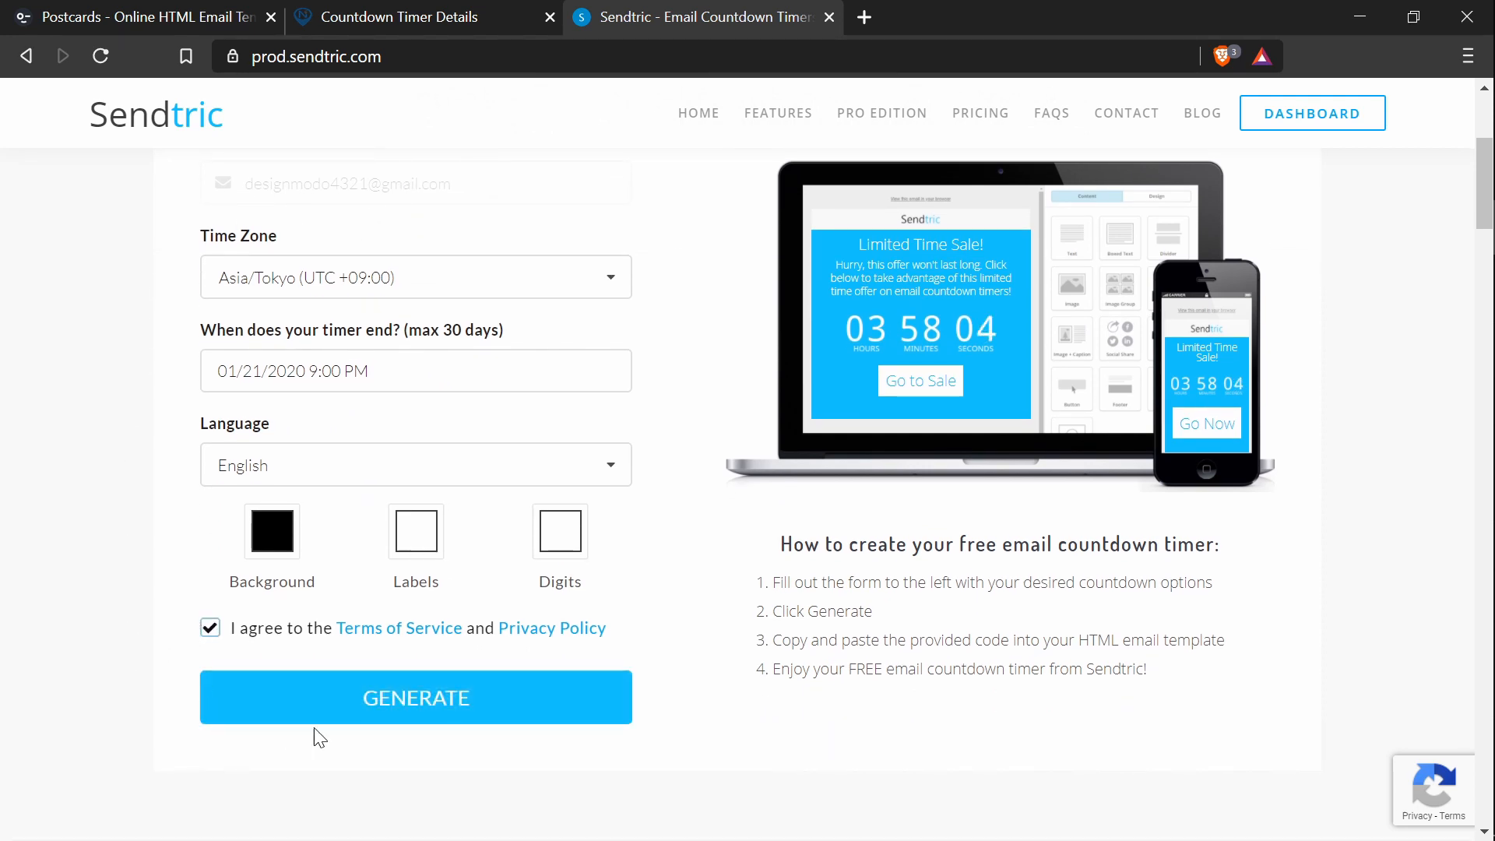
pyautogui.click(416, 698)
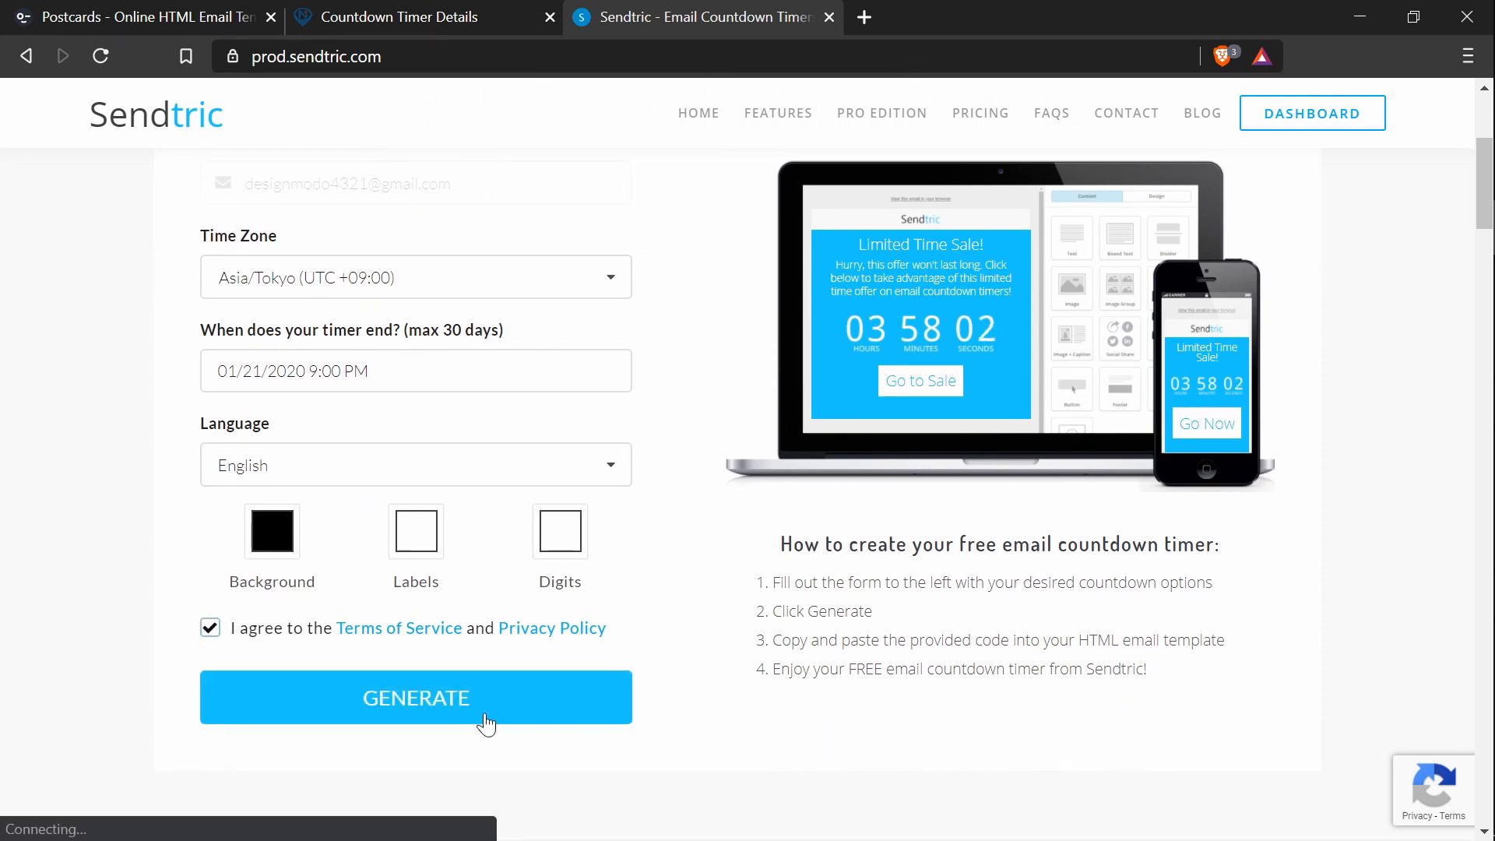
pyautogui.click(414, 698)
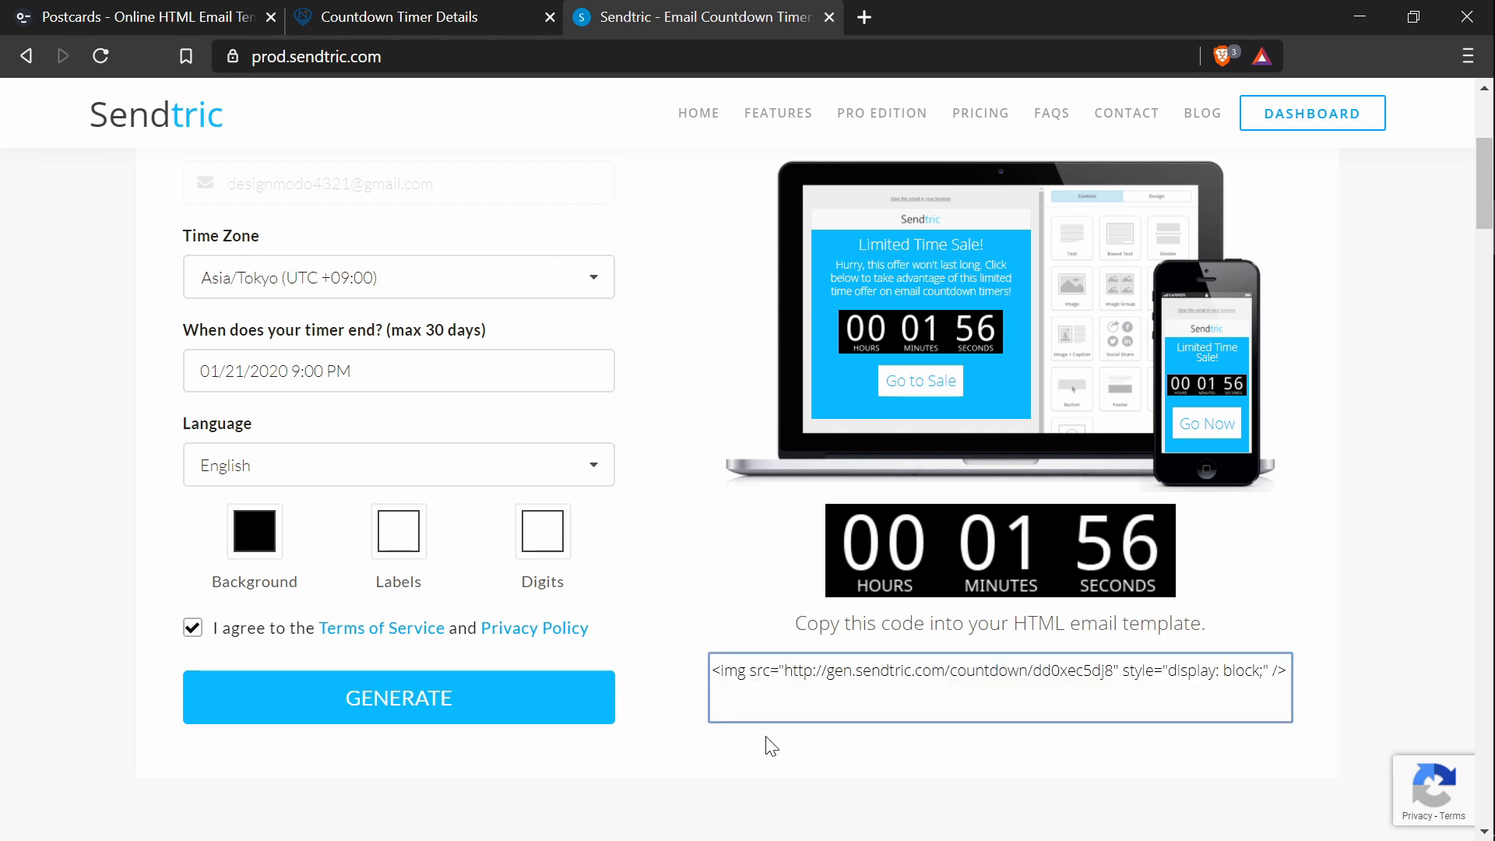
pyautogui.click(401, 17)
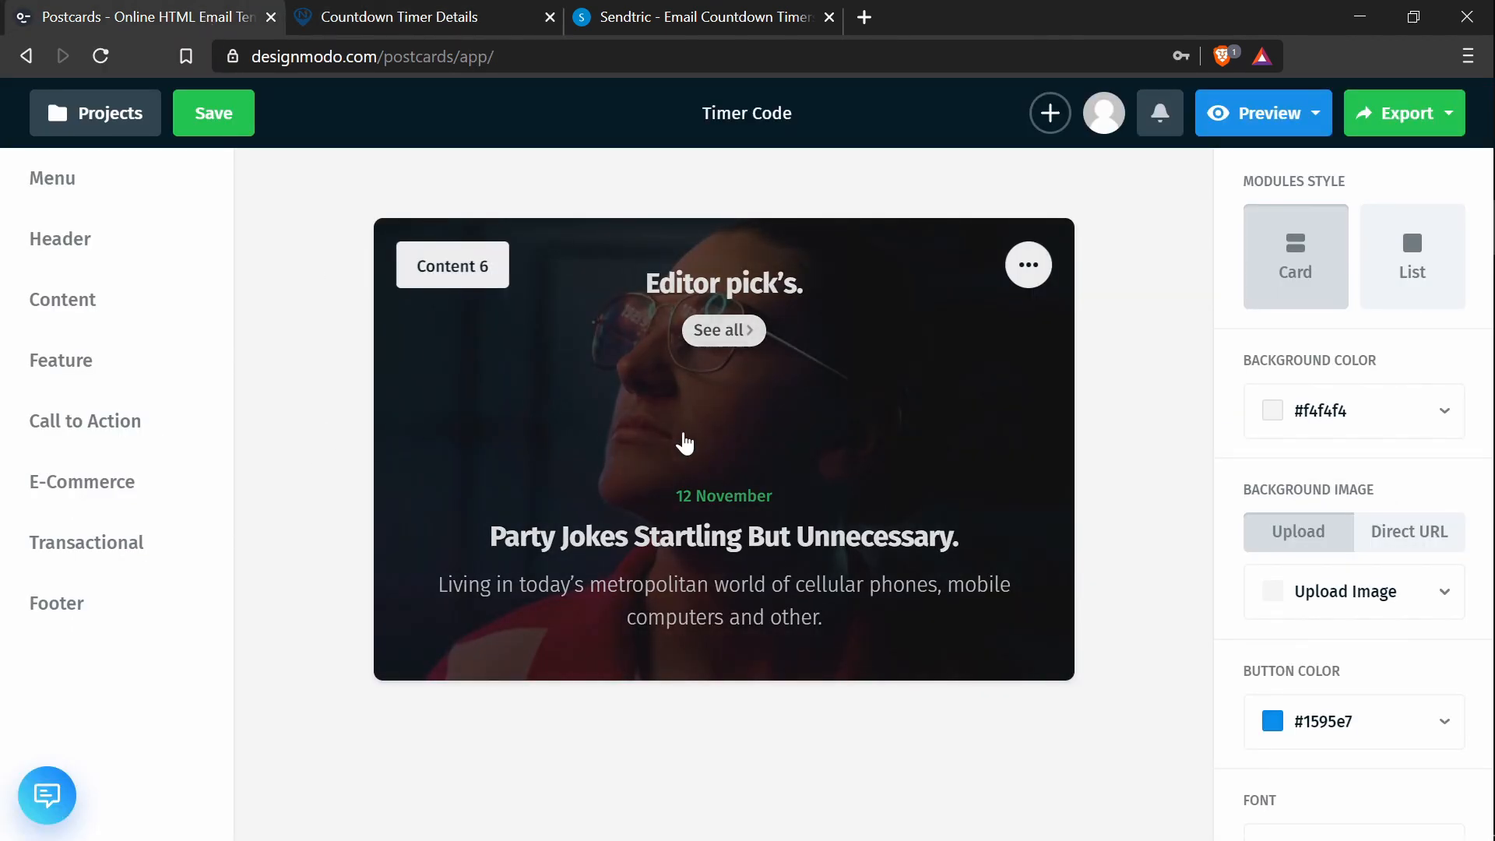
pyautogui.moveTo(763, 458)
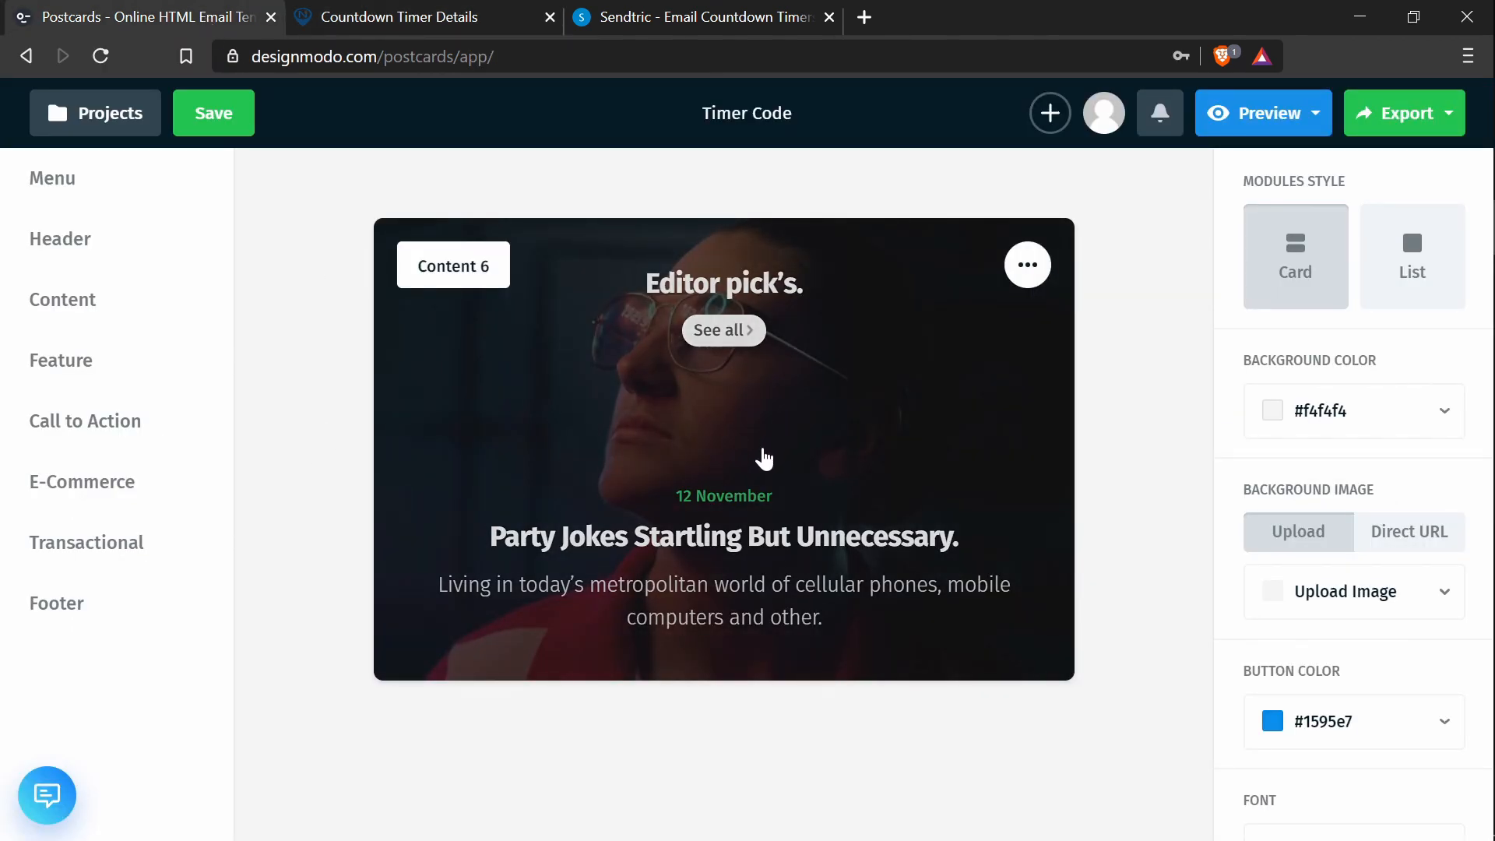
pyautogui.moveTo(870, 511)
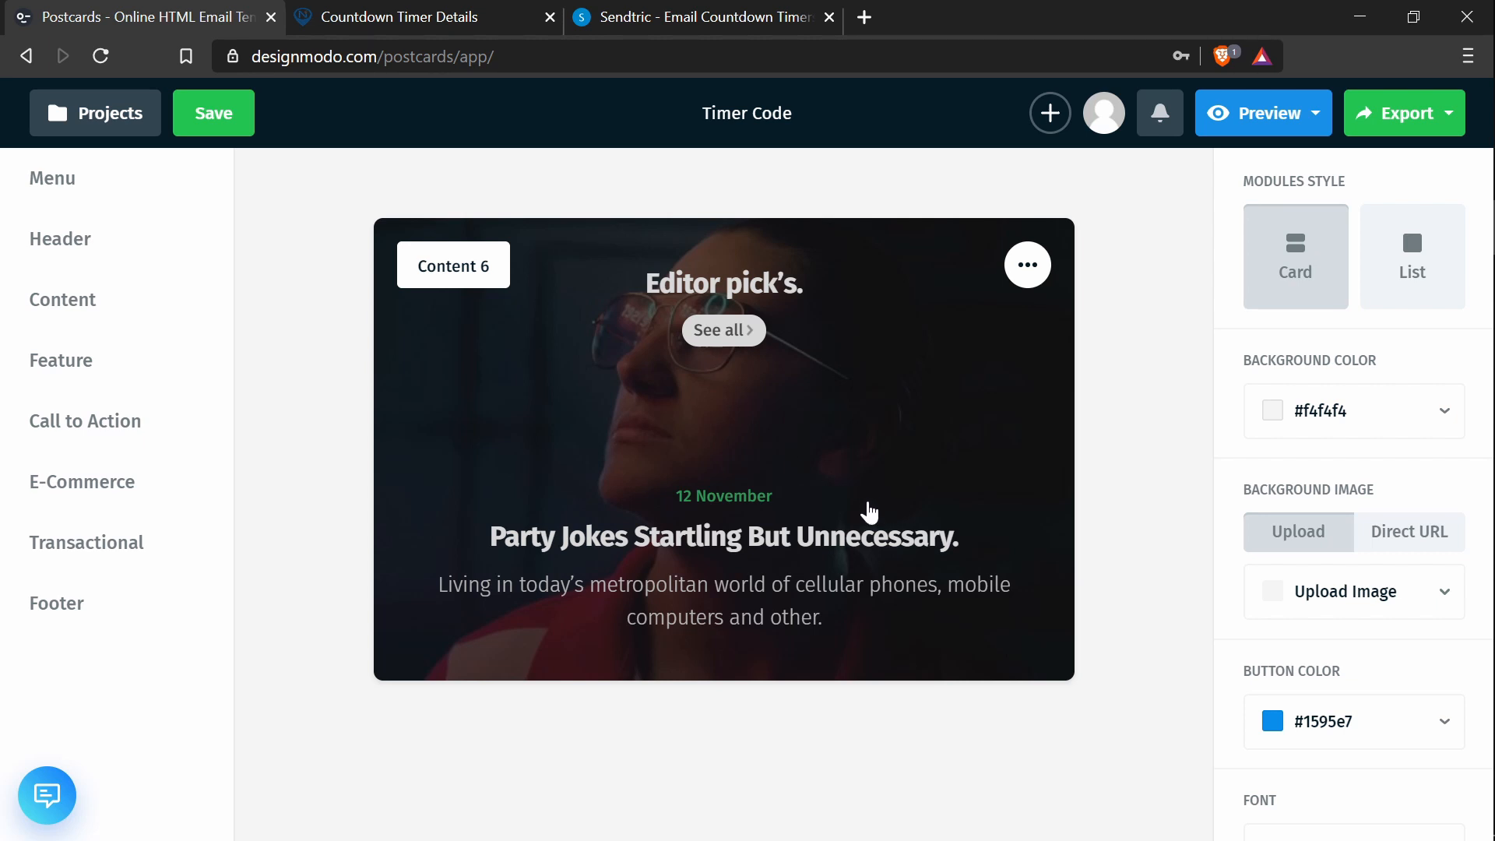
# Step: Select the Content 6 block and bring up its section settings panel
pyautogui.click(763, 538)
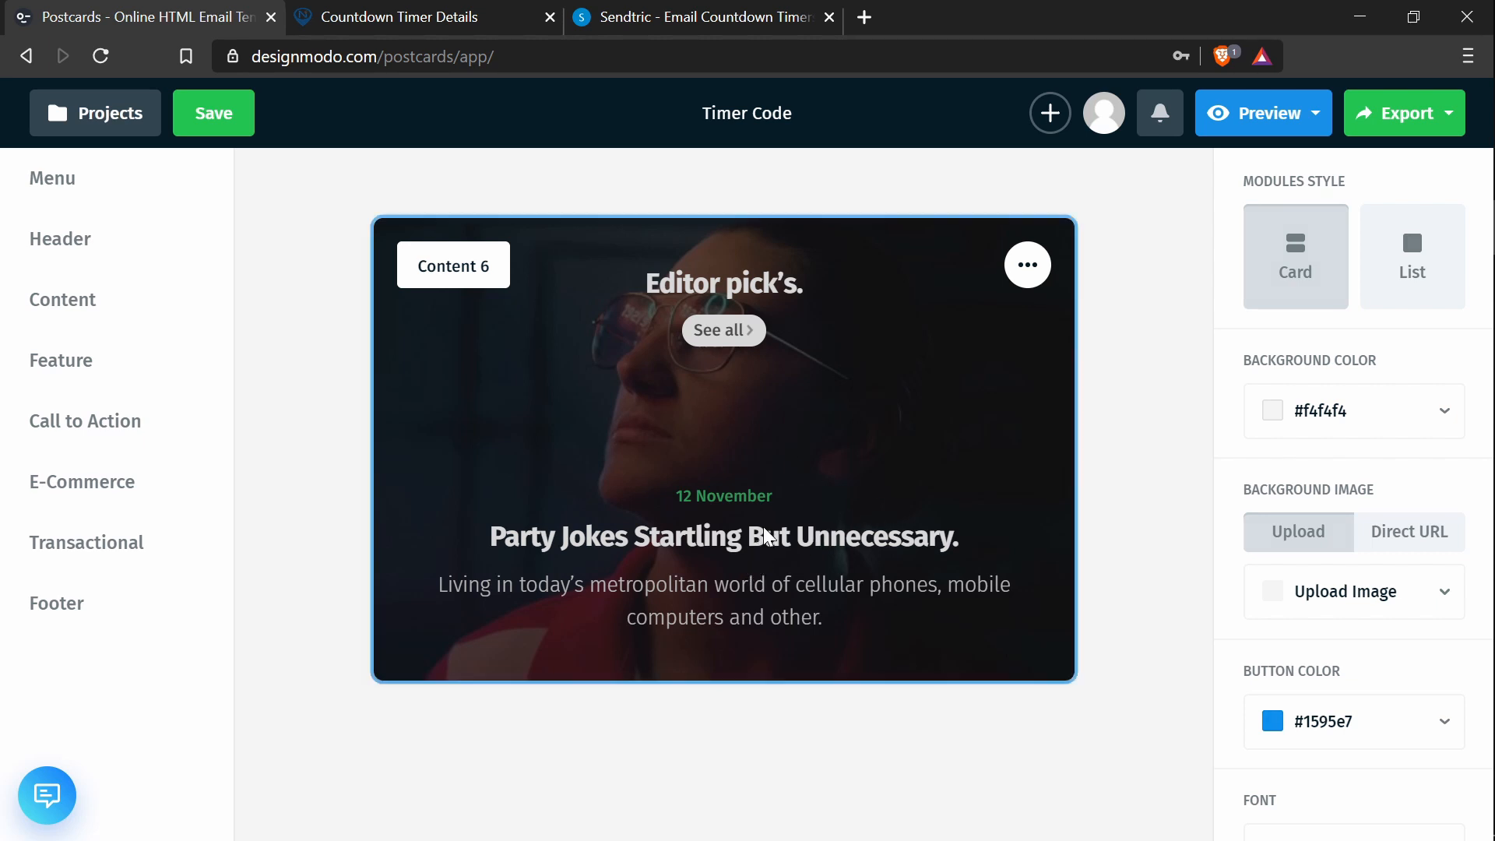
pyautogui.click(1027, 265)
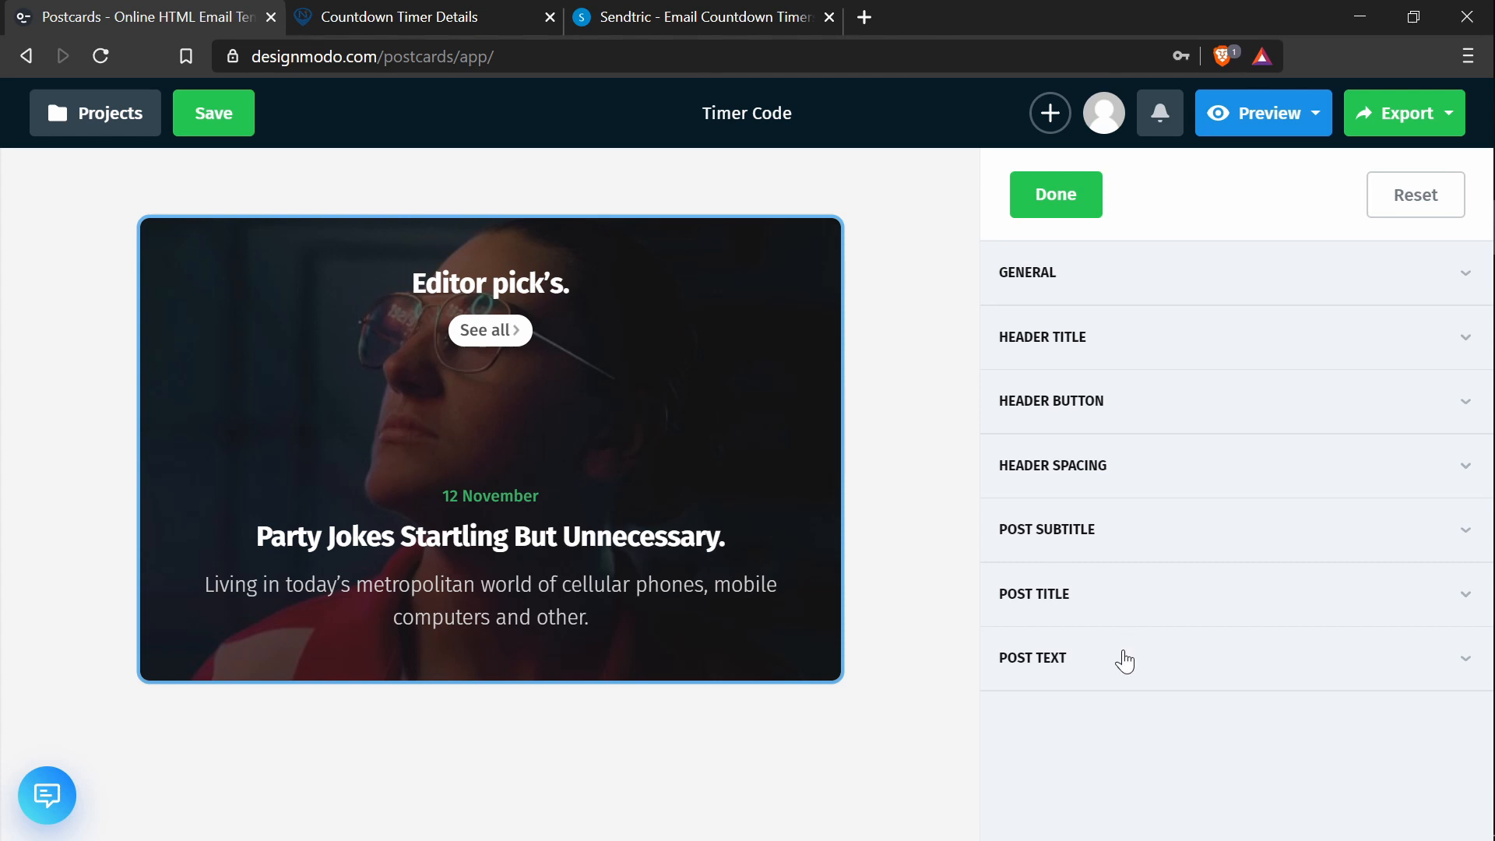
pyautogui.moveTo(1175, 682)
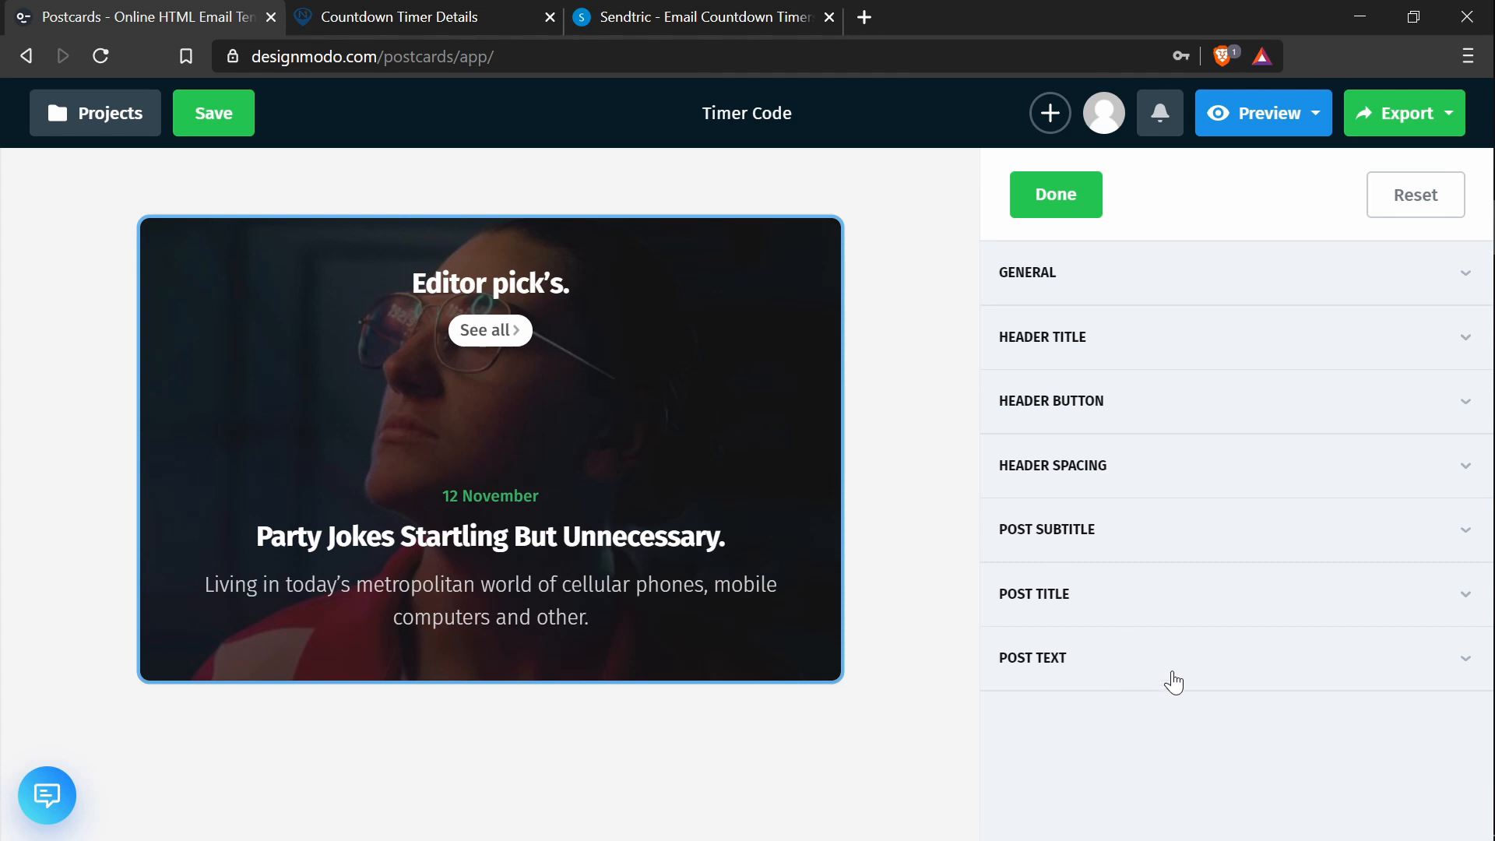
pyautogui.moveTo(1158, 673)
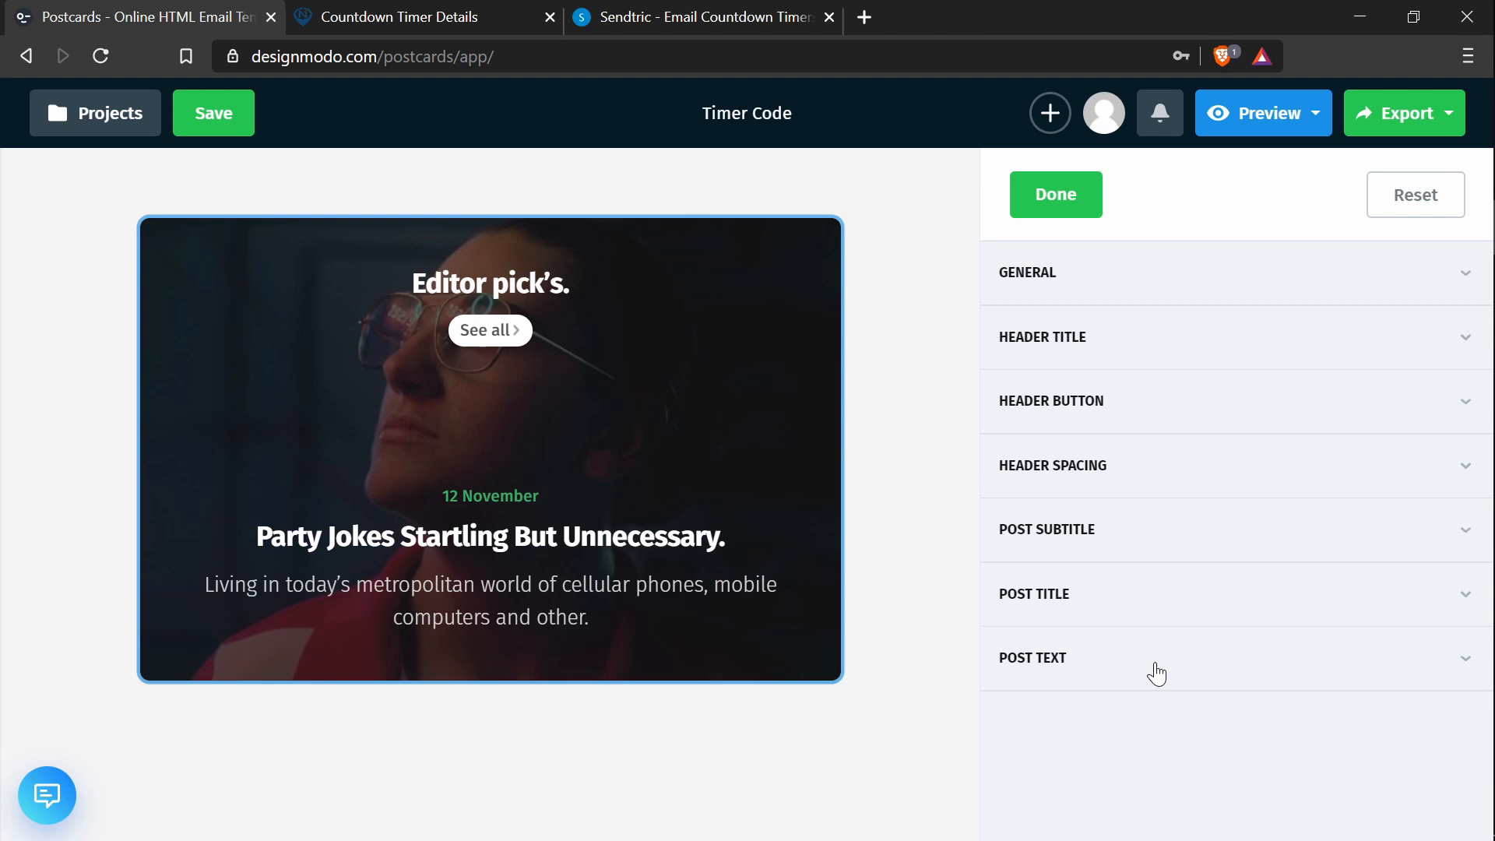
# Step: Replace the post text source with the Nifty Images img tag and save it
pyautogui.click(1032, 658)
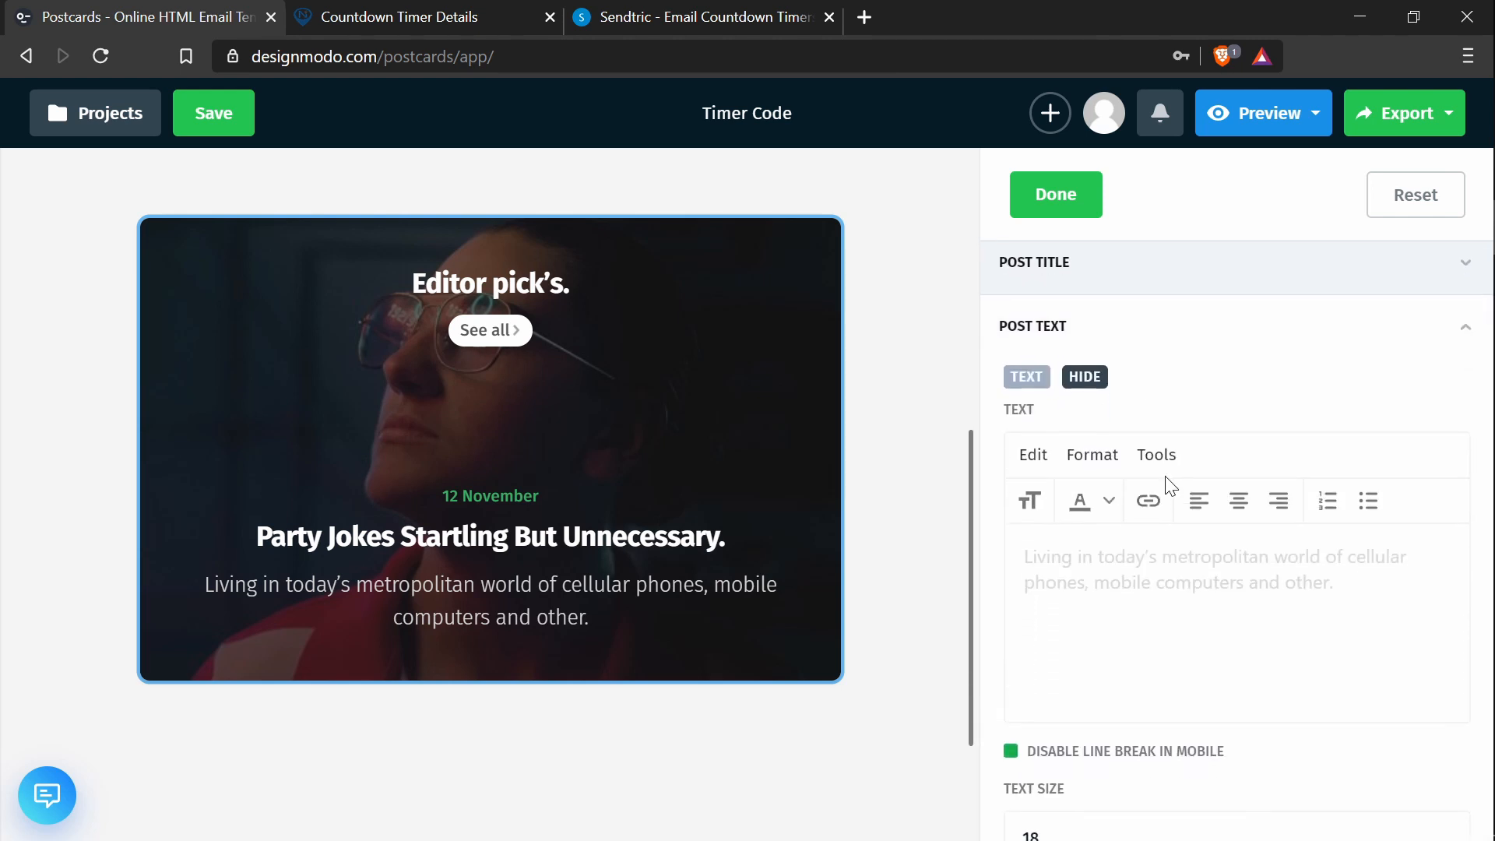
pyautogui.click(1155, 453)
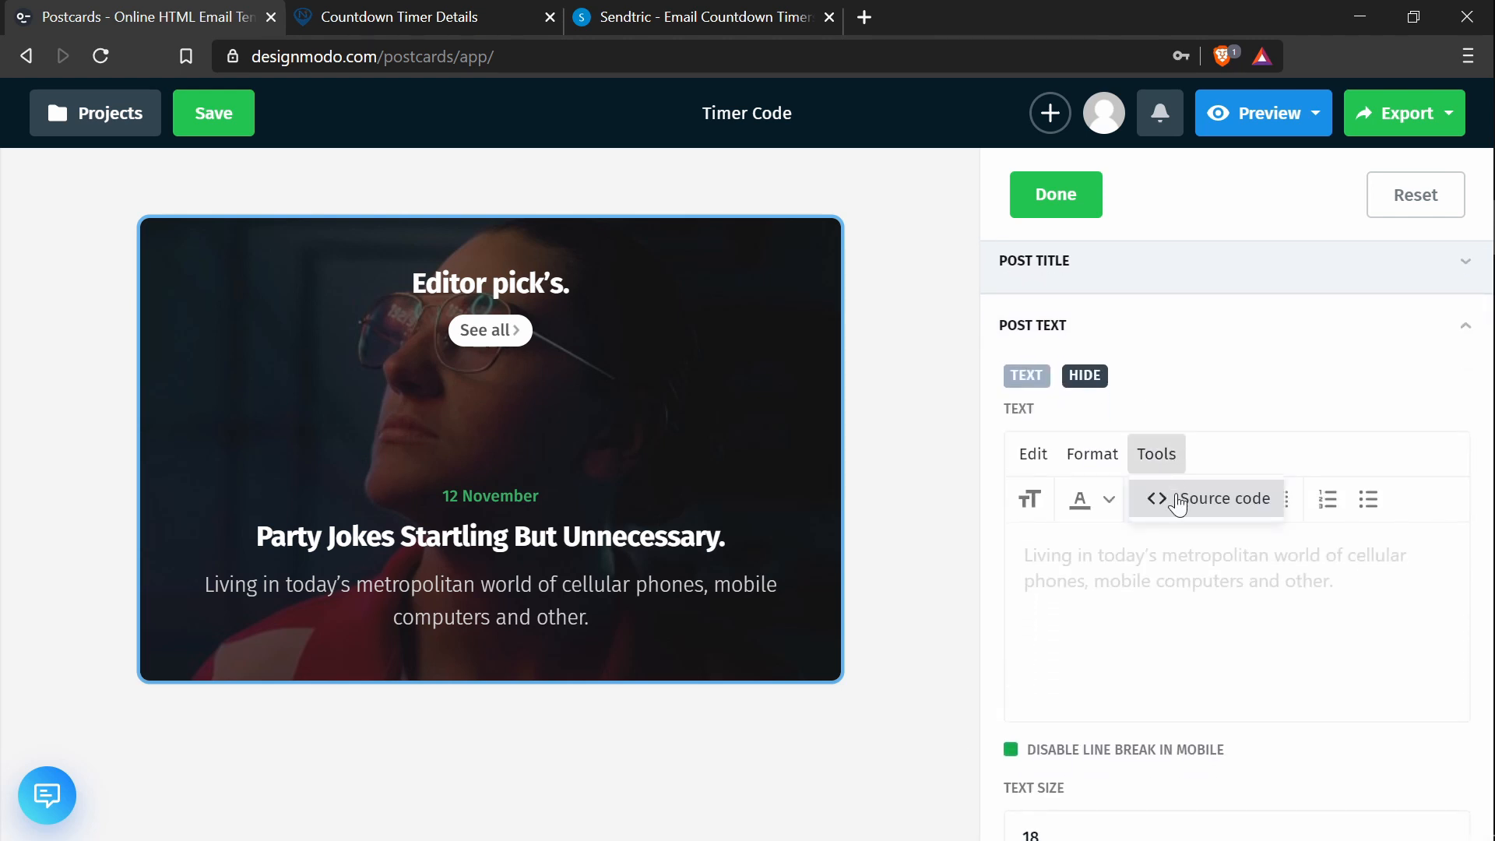
pyautogui.click(1222, 498)
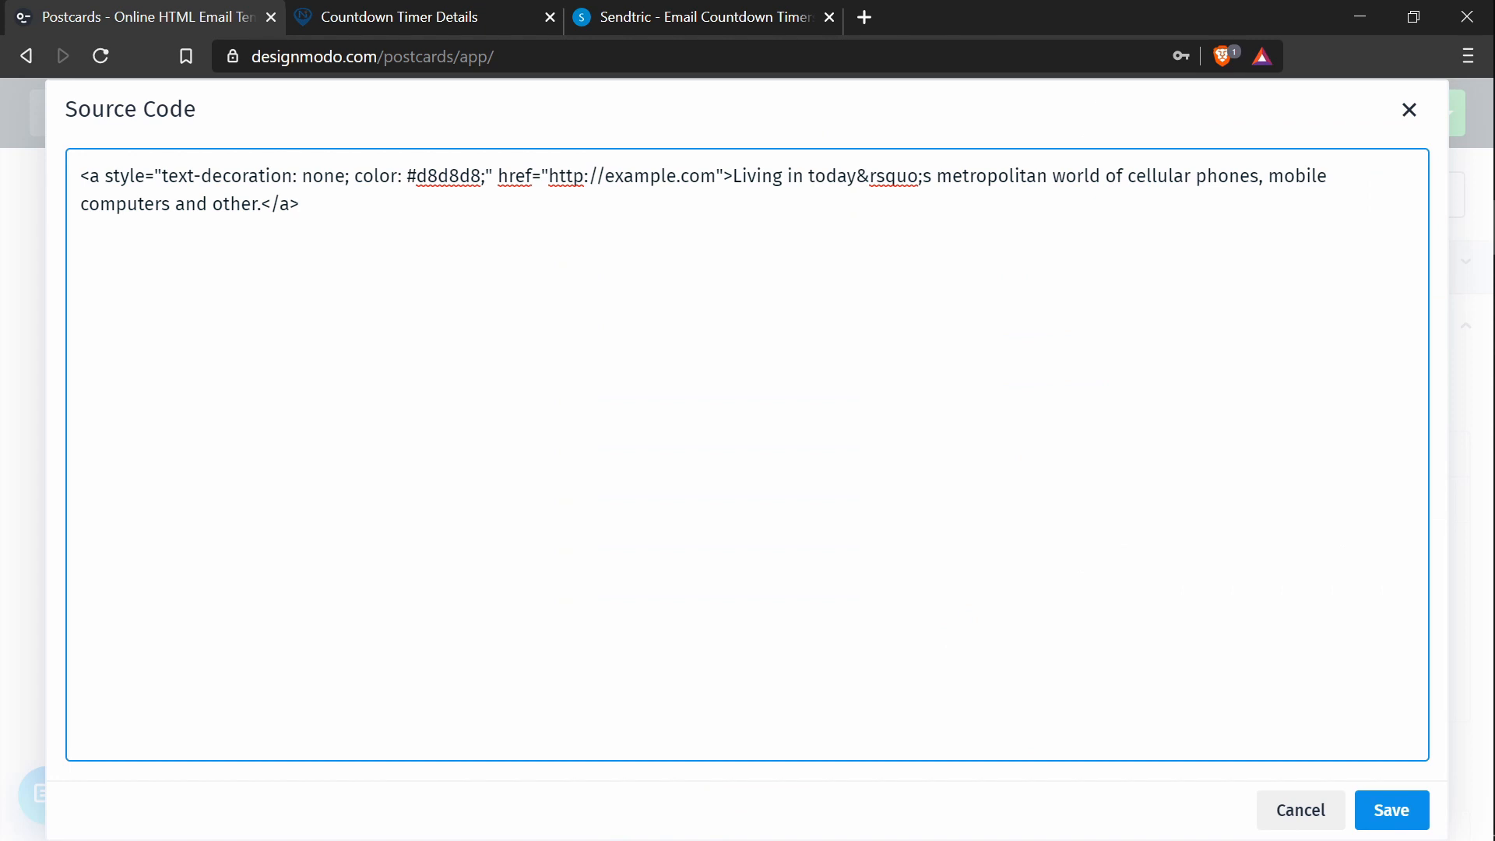
pyautogui.press('ctrl+a')
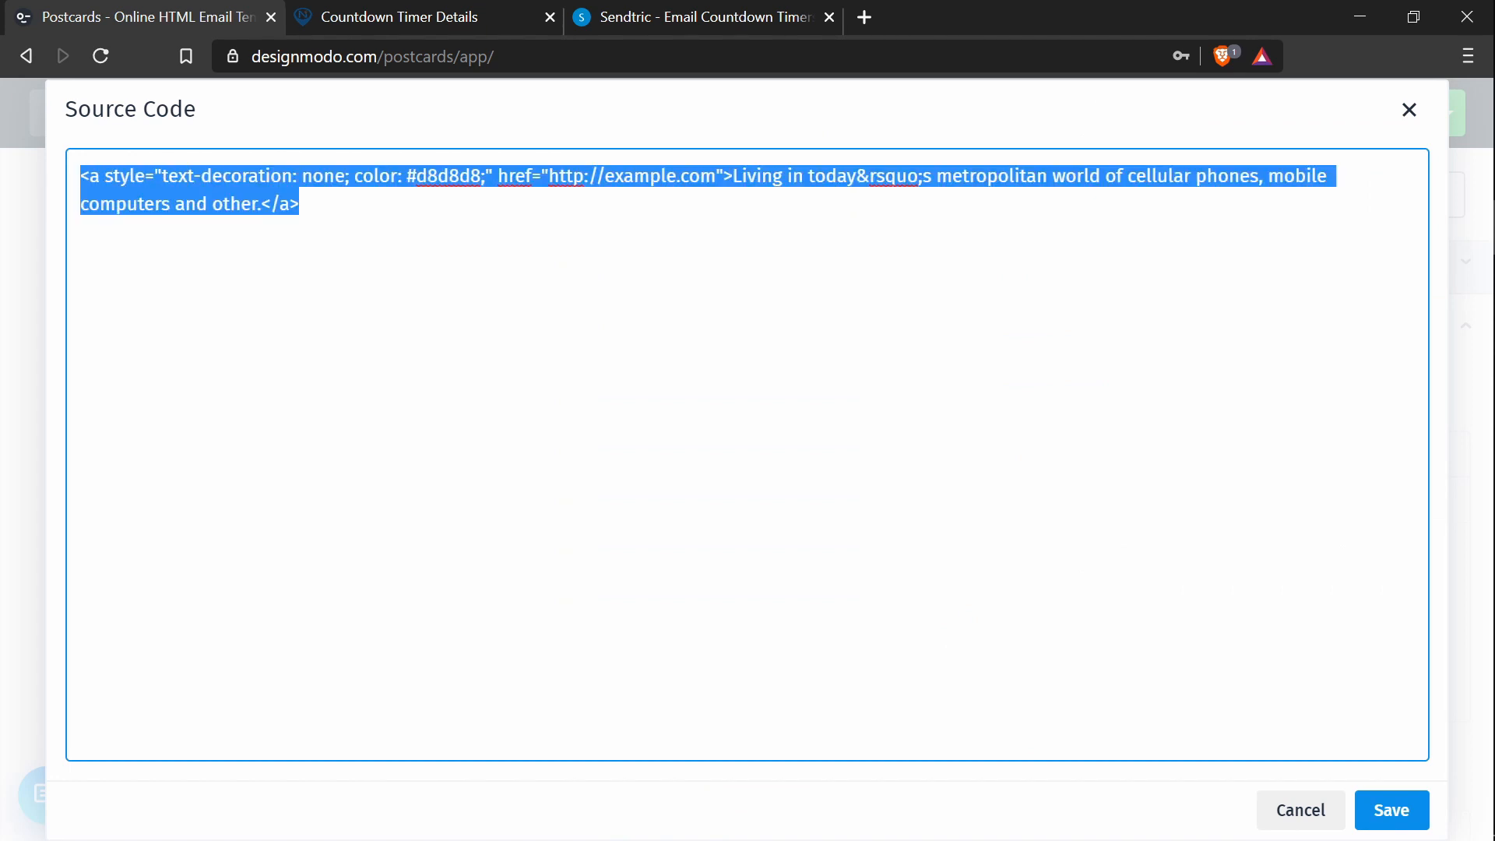
pyautogui.write('<img src="https://img1.niftyimages.com/38c/c3wh/-fao" />')
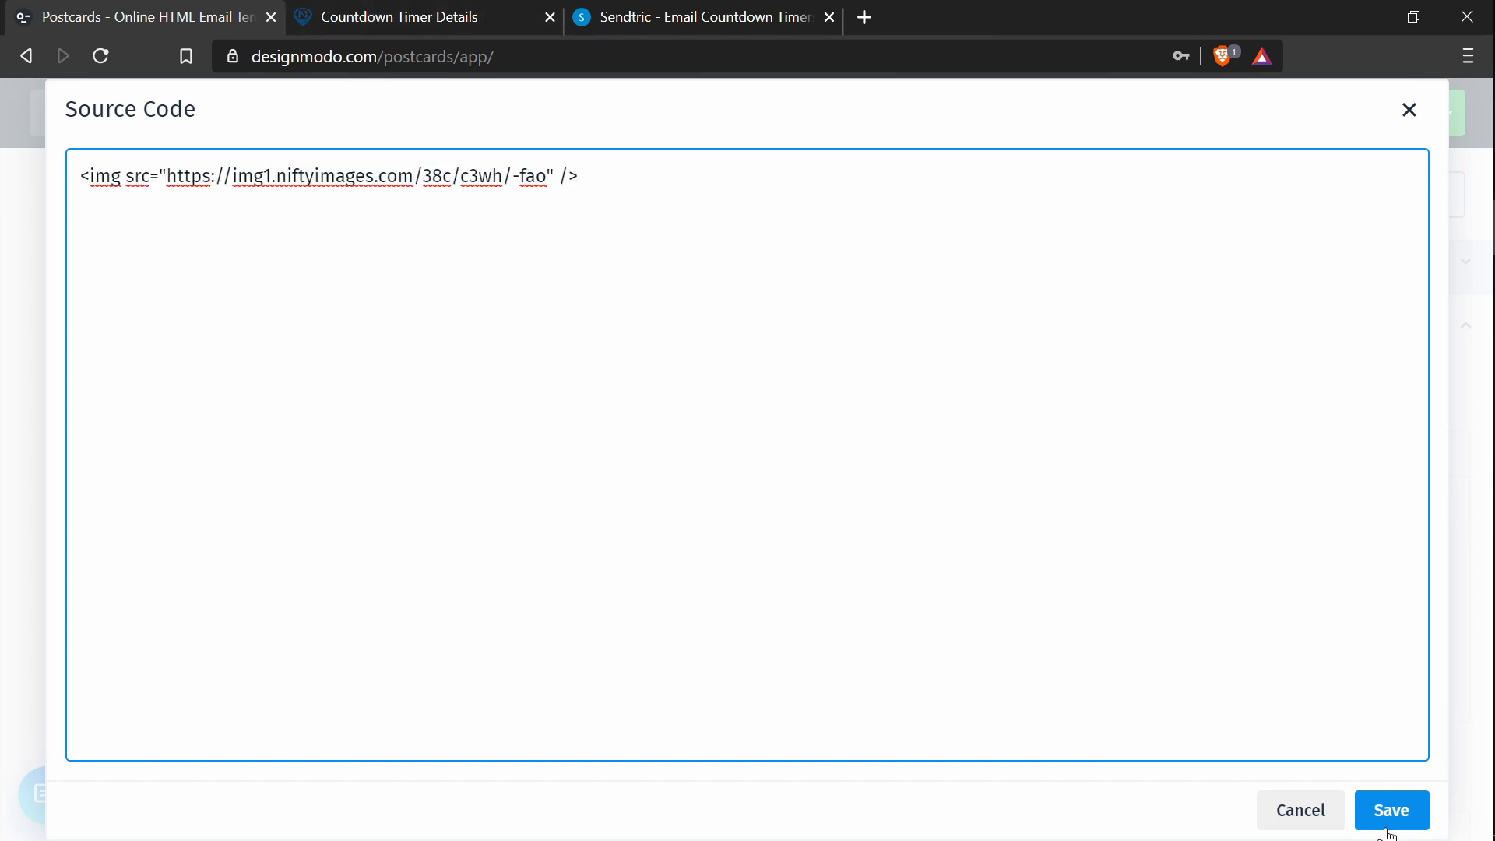
pyautogui.click(1391, 810)
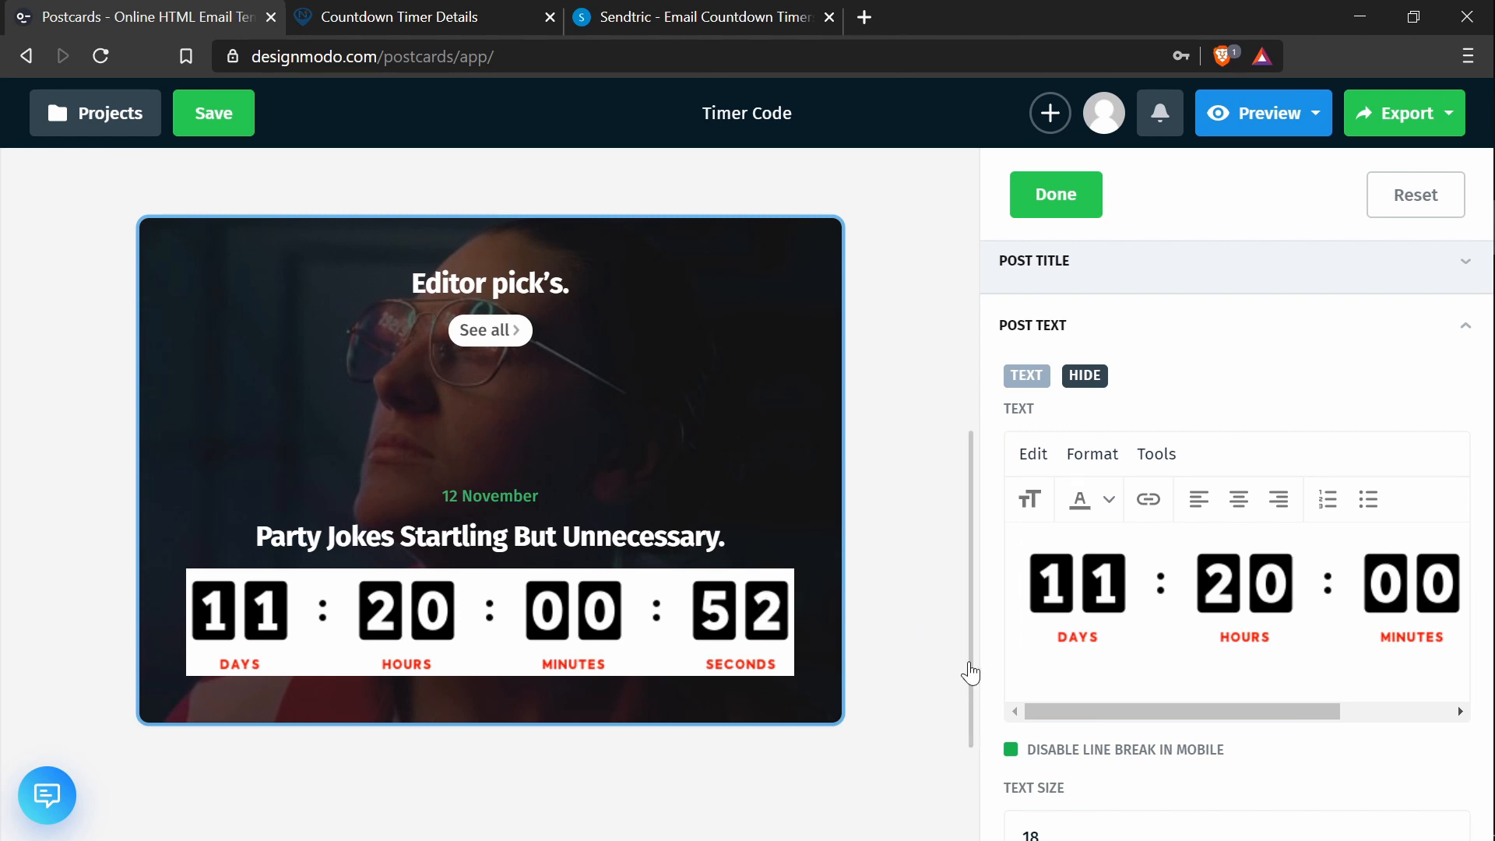
pyautogui.moveTo(1154, 454)
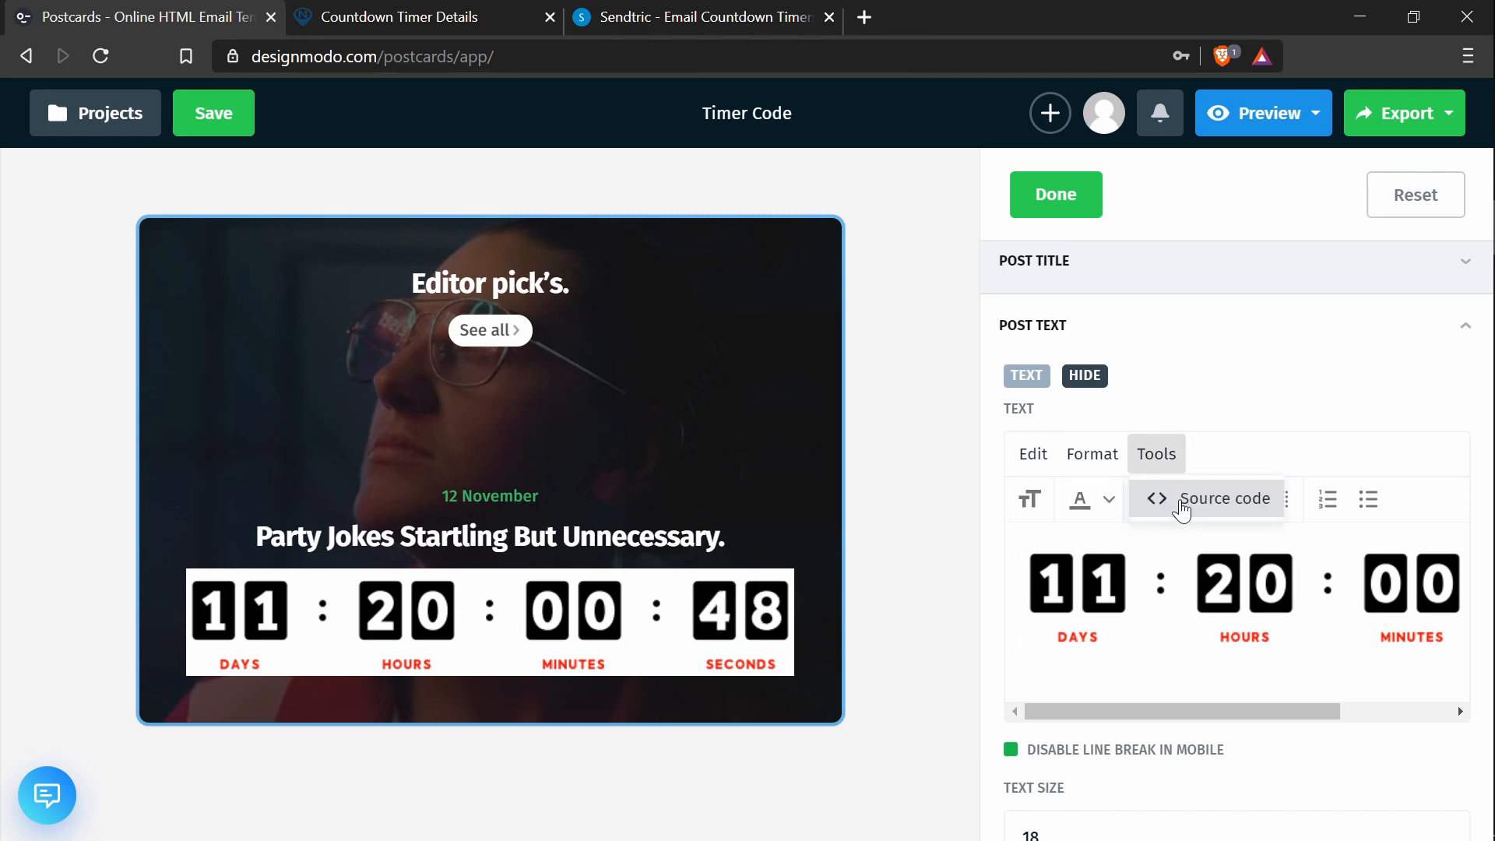
# Step: Bring the post text's source code back up showing the countdown img tag
pyautogui.click(1226, 498)
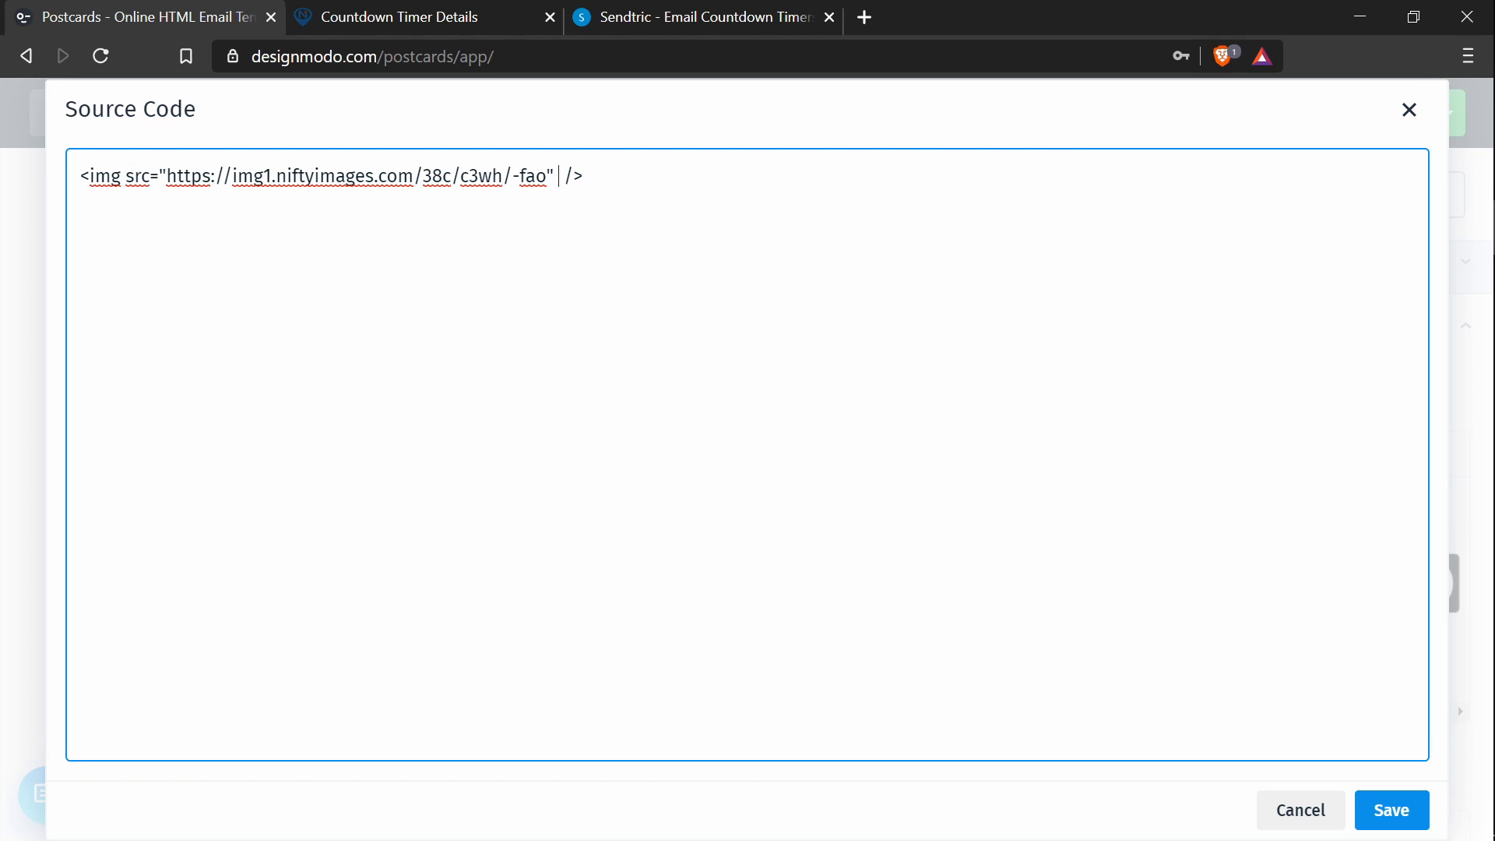
# Step: Add style="display: block;" to the countdown img tag
pyautogui.write('style')
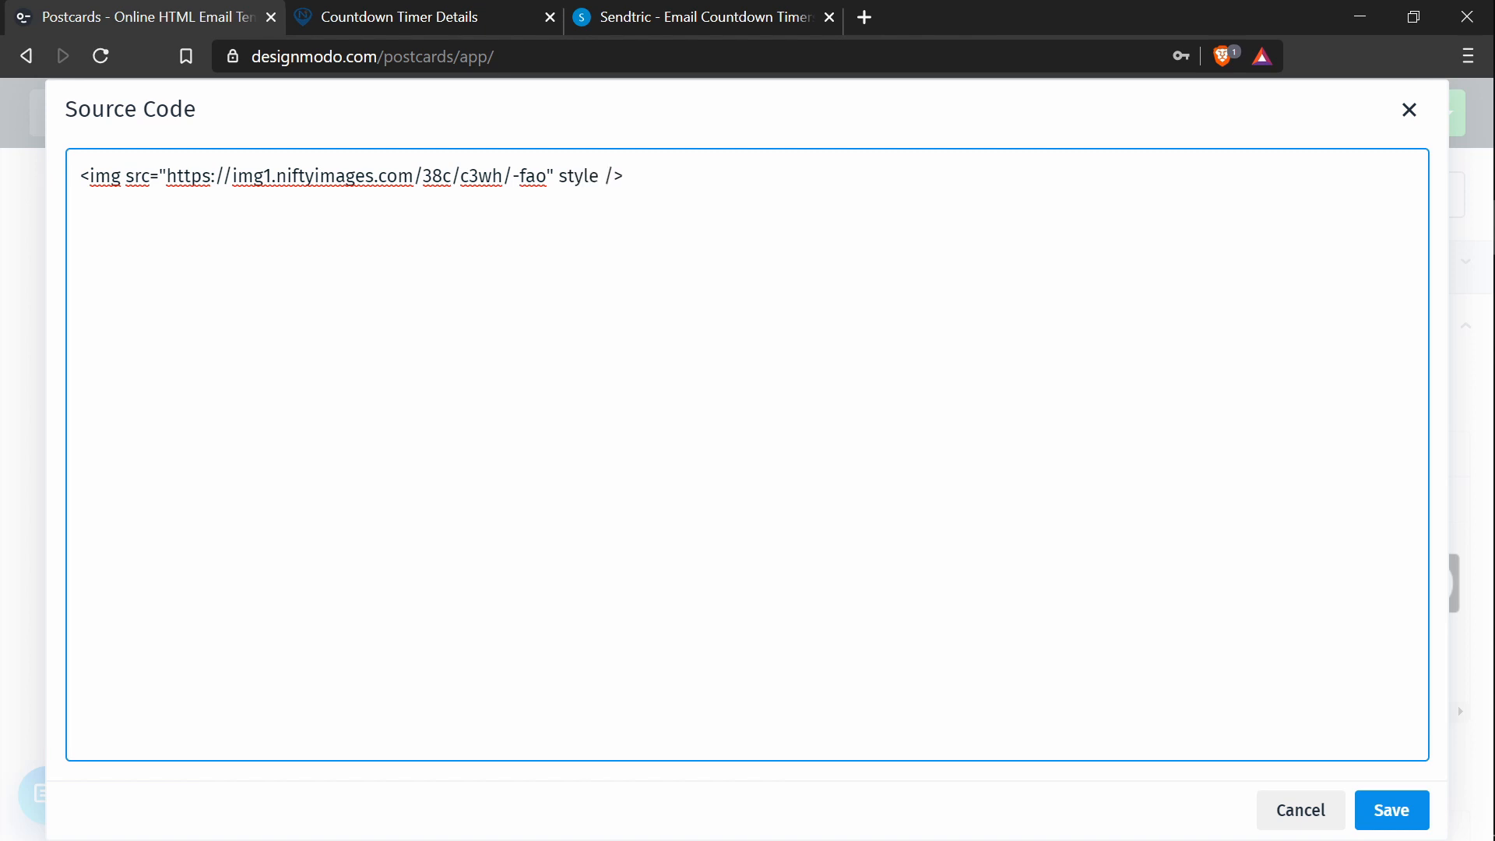
pyautogui.write('="display:')
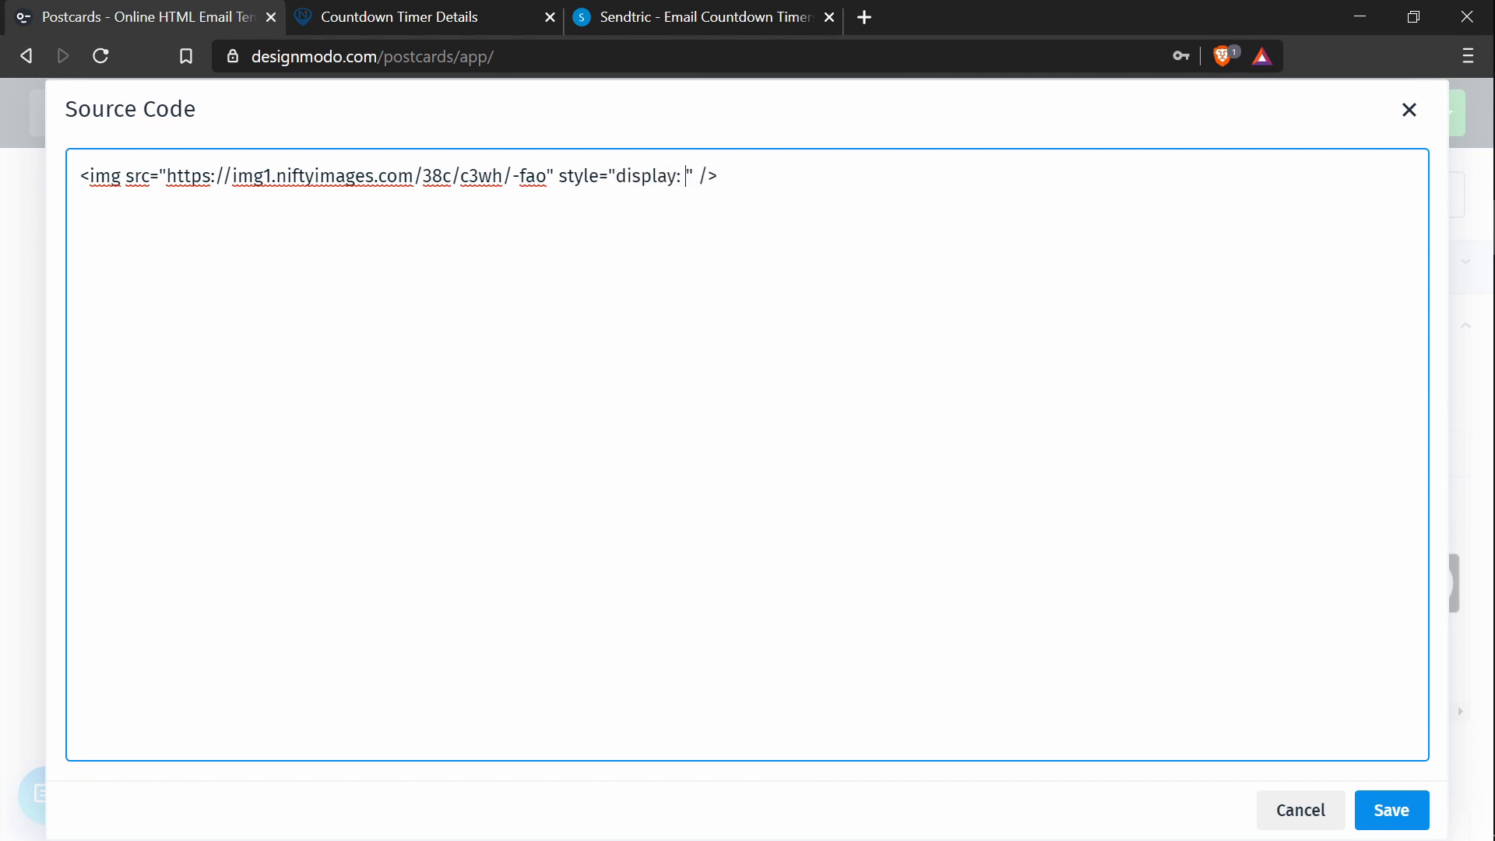
pyautogui.write('block;')
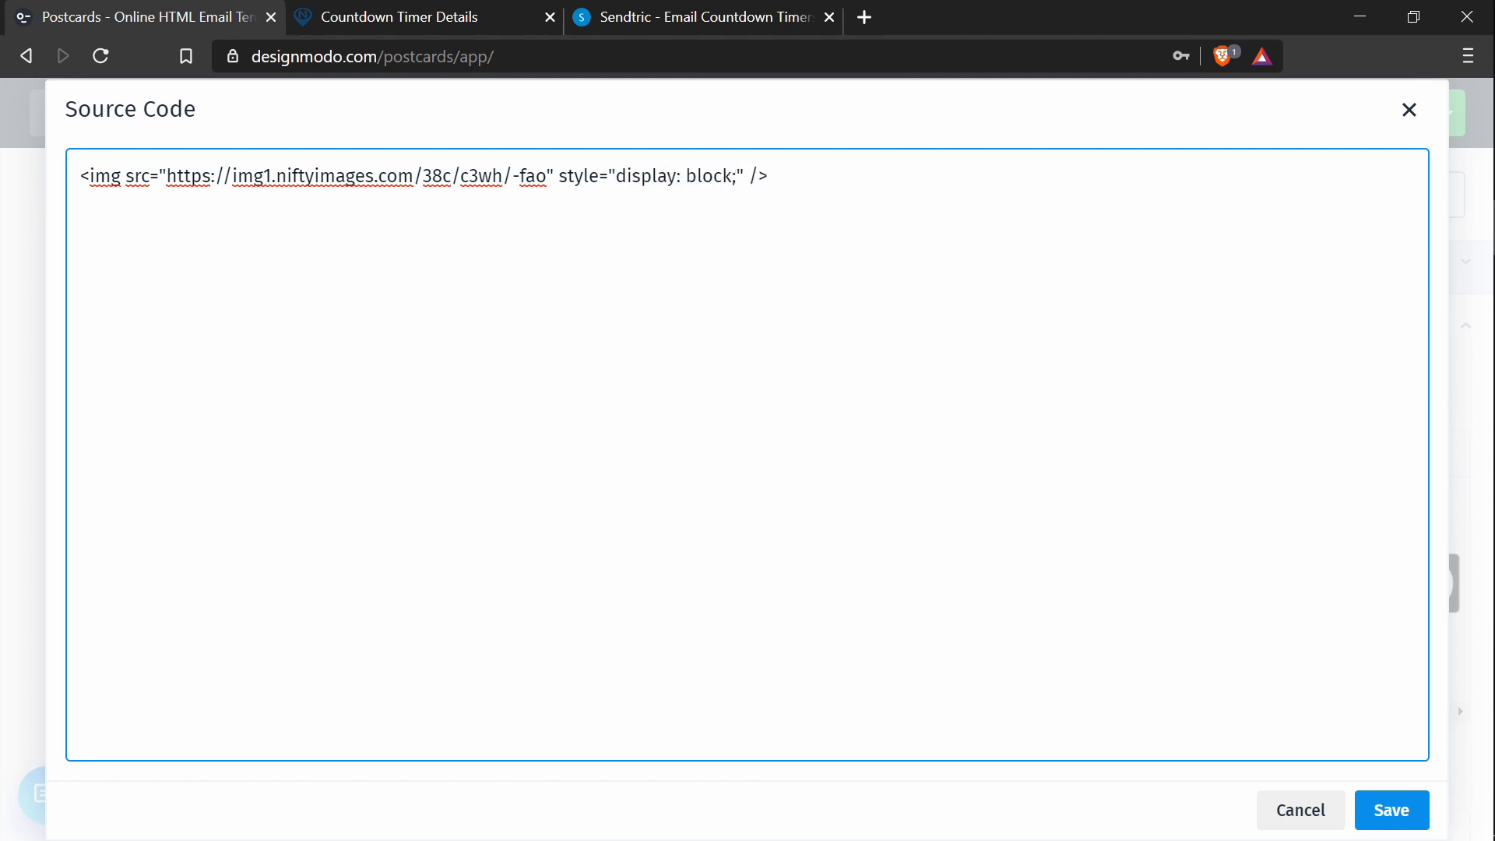
pyautogui.click(739, 176)
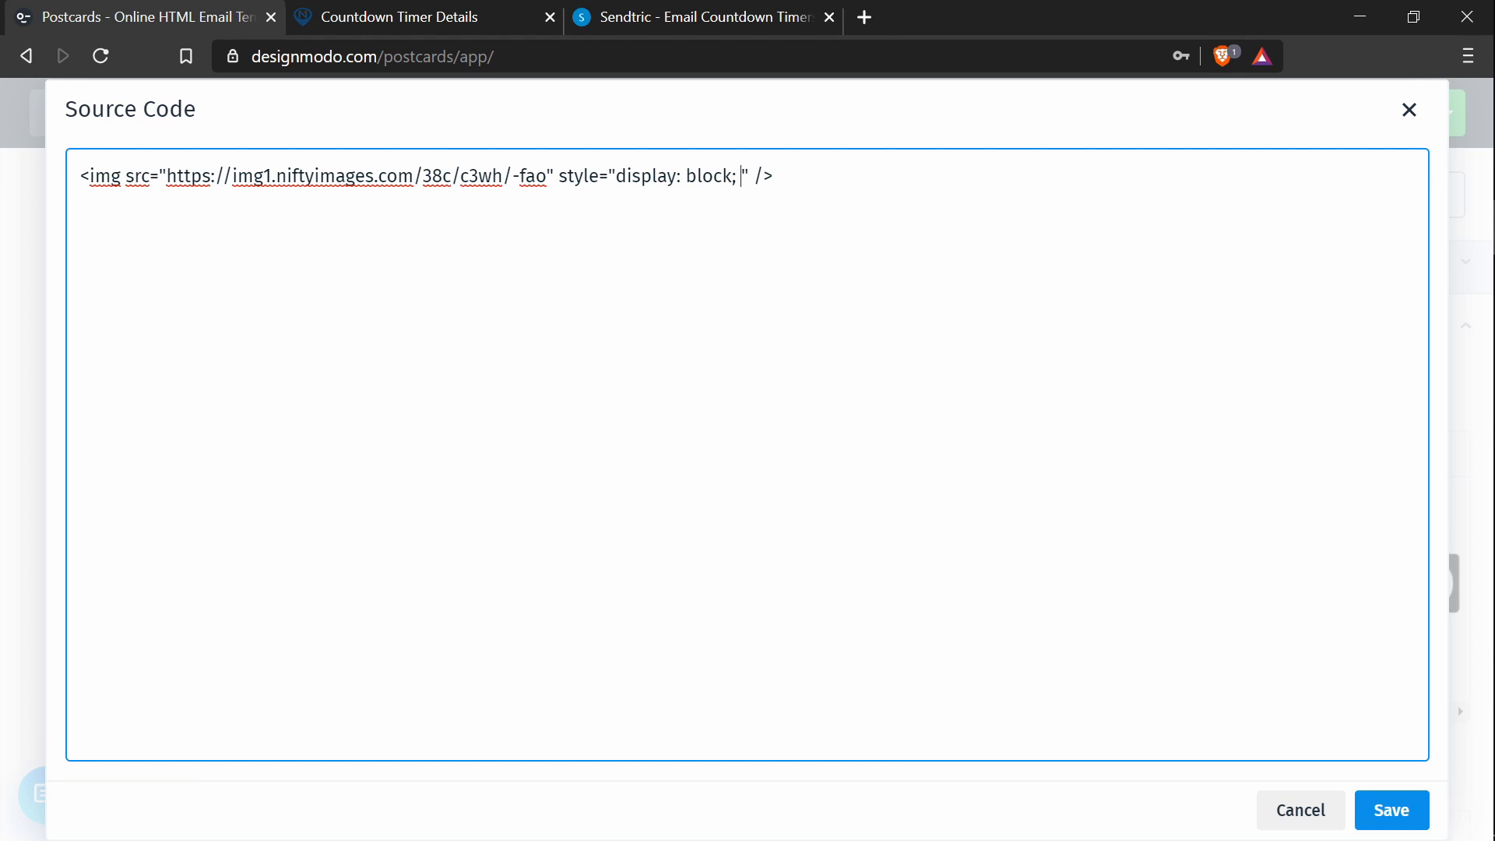
# Step: Extend the style with height: auto; width: 50%, correcting 500px to 50%
pyautogui.write('height')
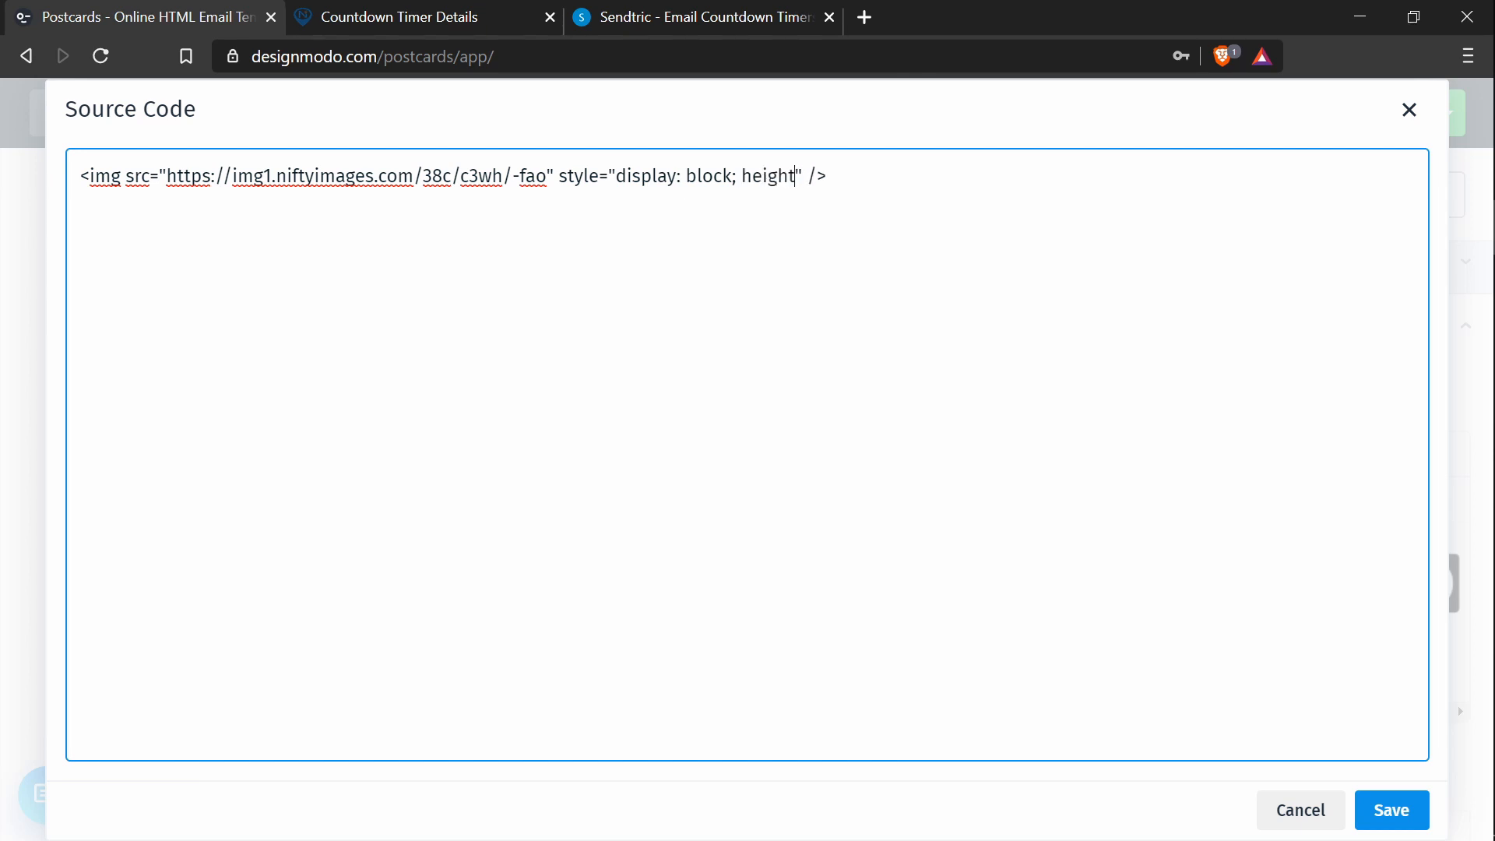
pyautogui.write(': auto')
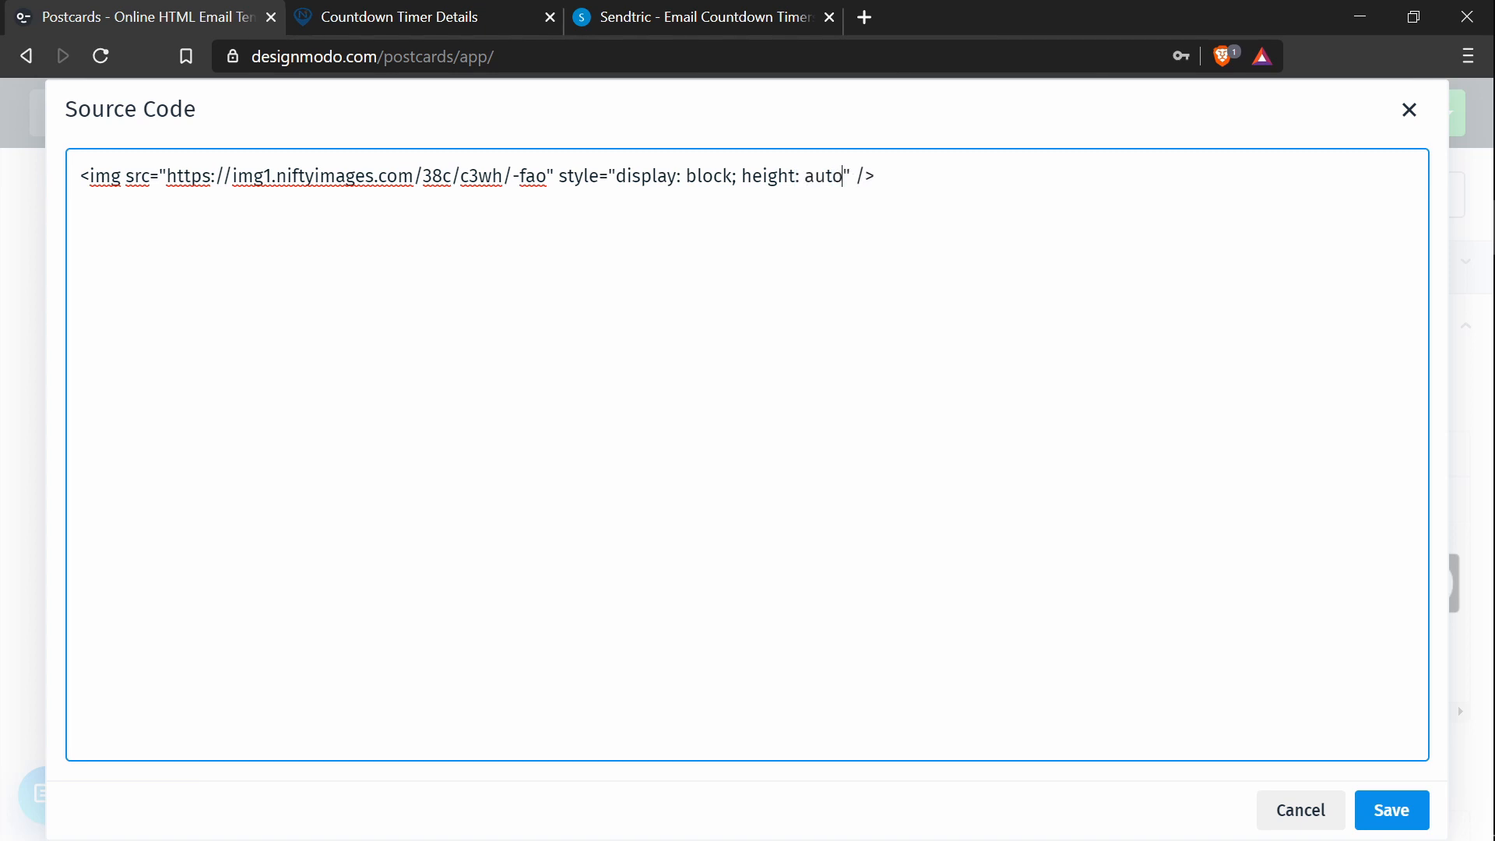
pyautogui.write('; wid')
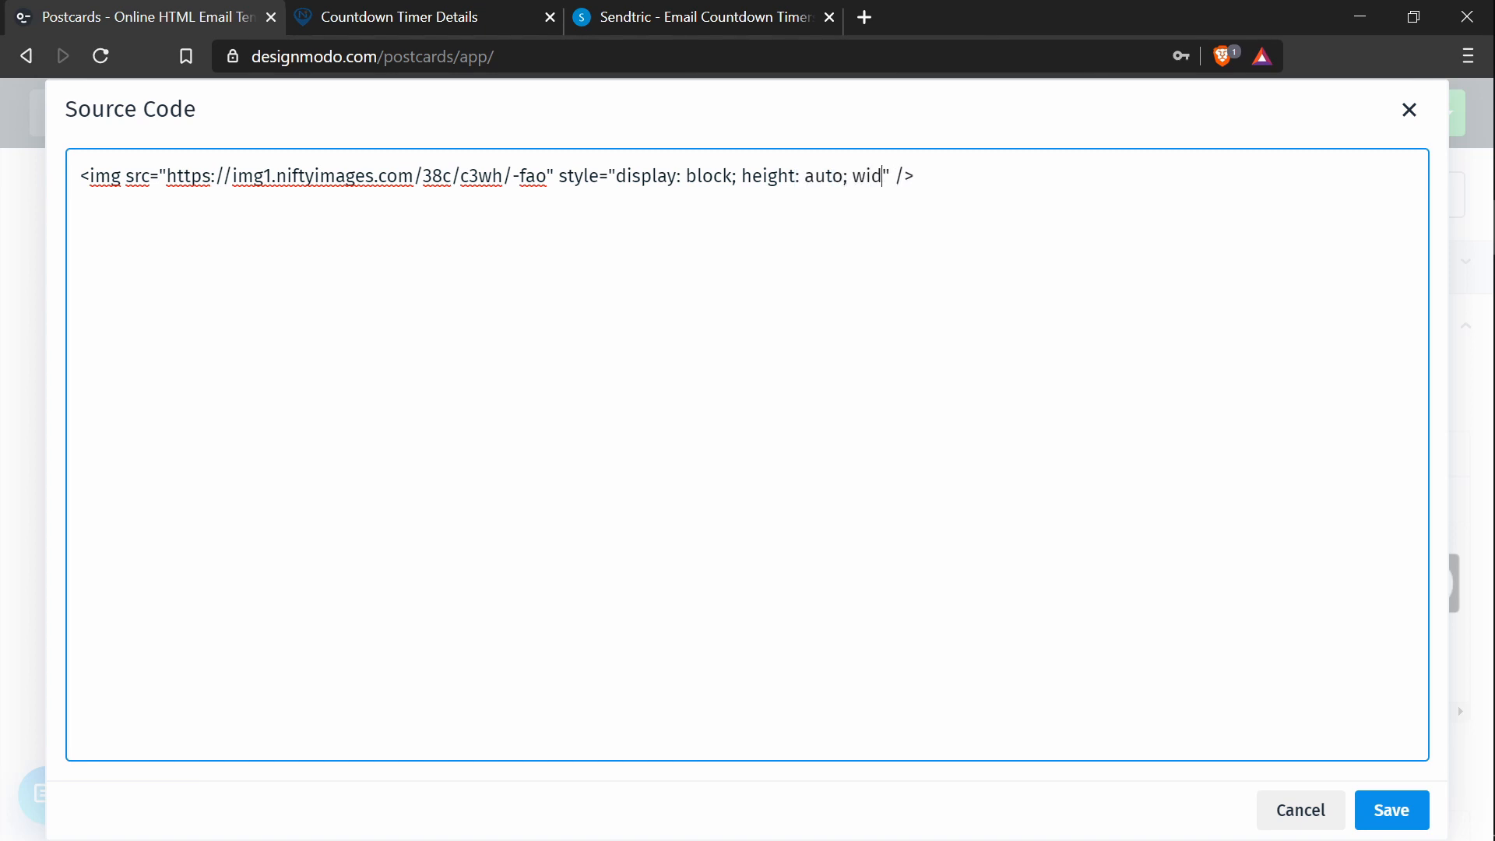
pyautogui.write('th:')
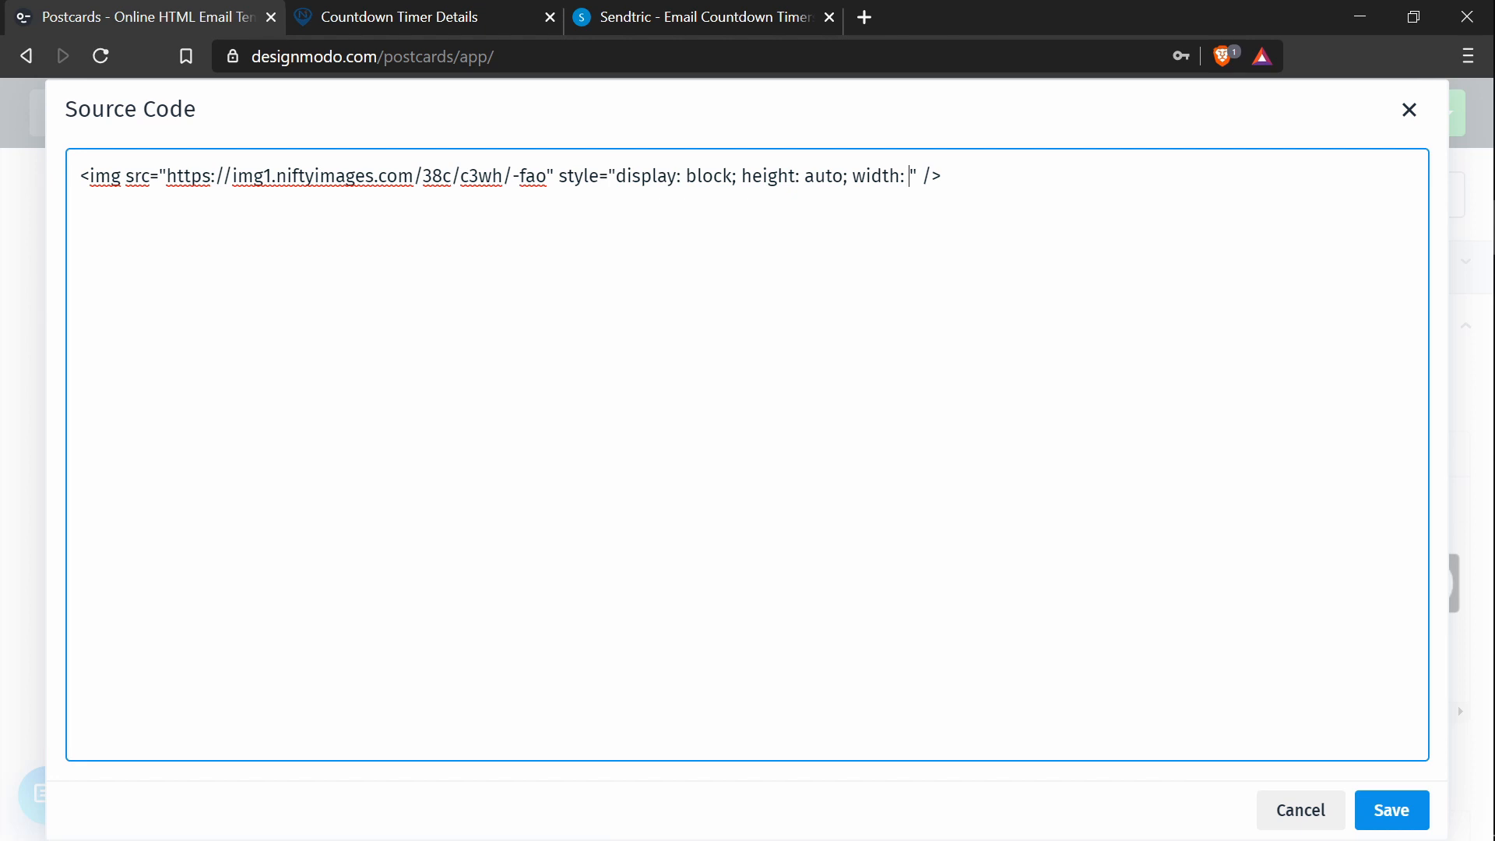
pyautogui.write('500px')
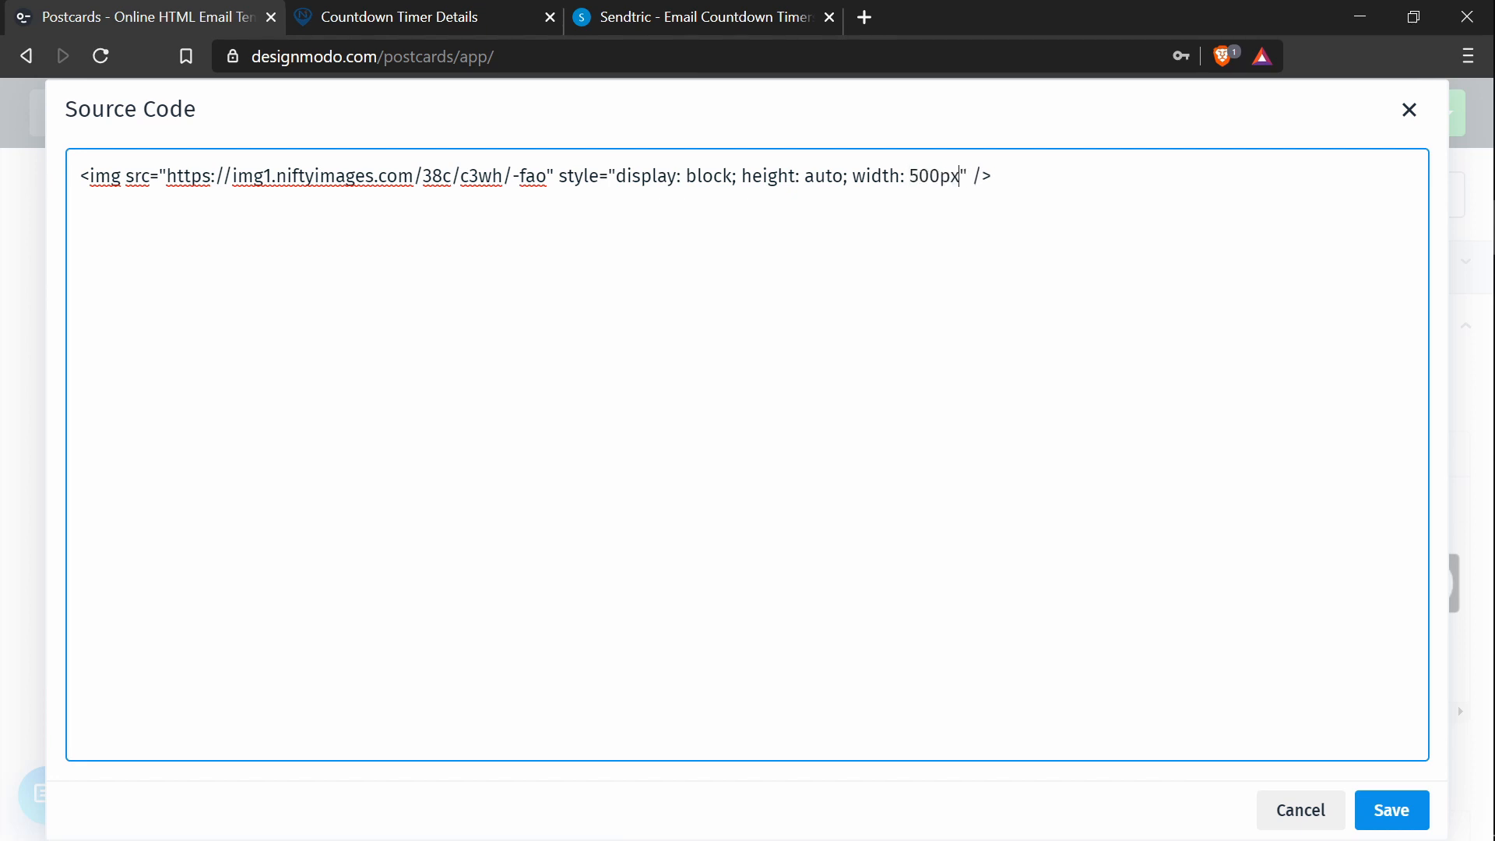
pyautogui.press('Backspace')
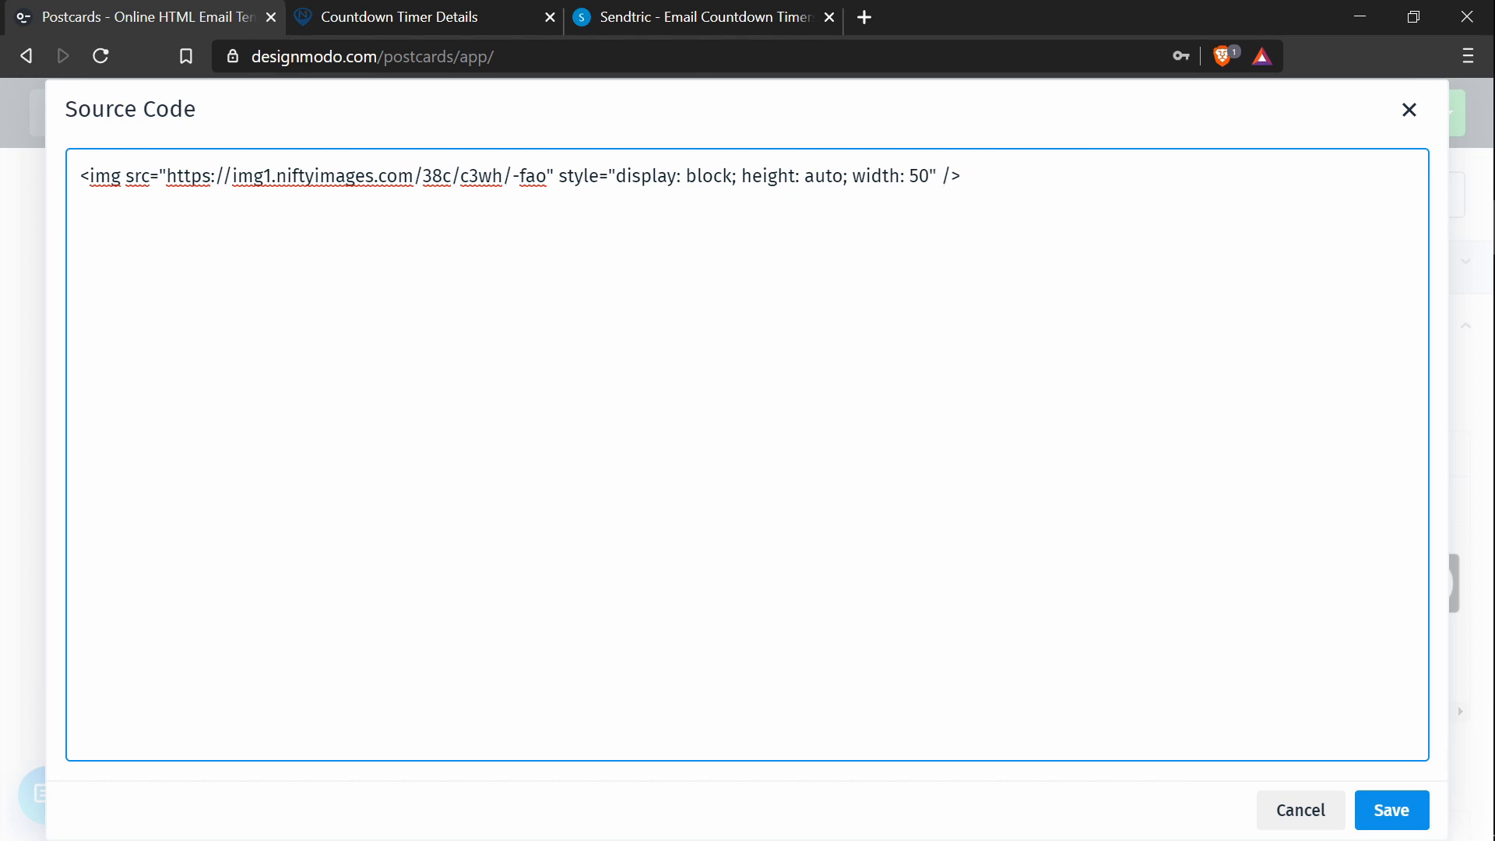
pyautogui.write('%')
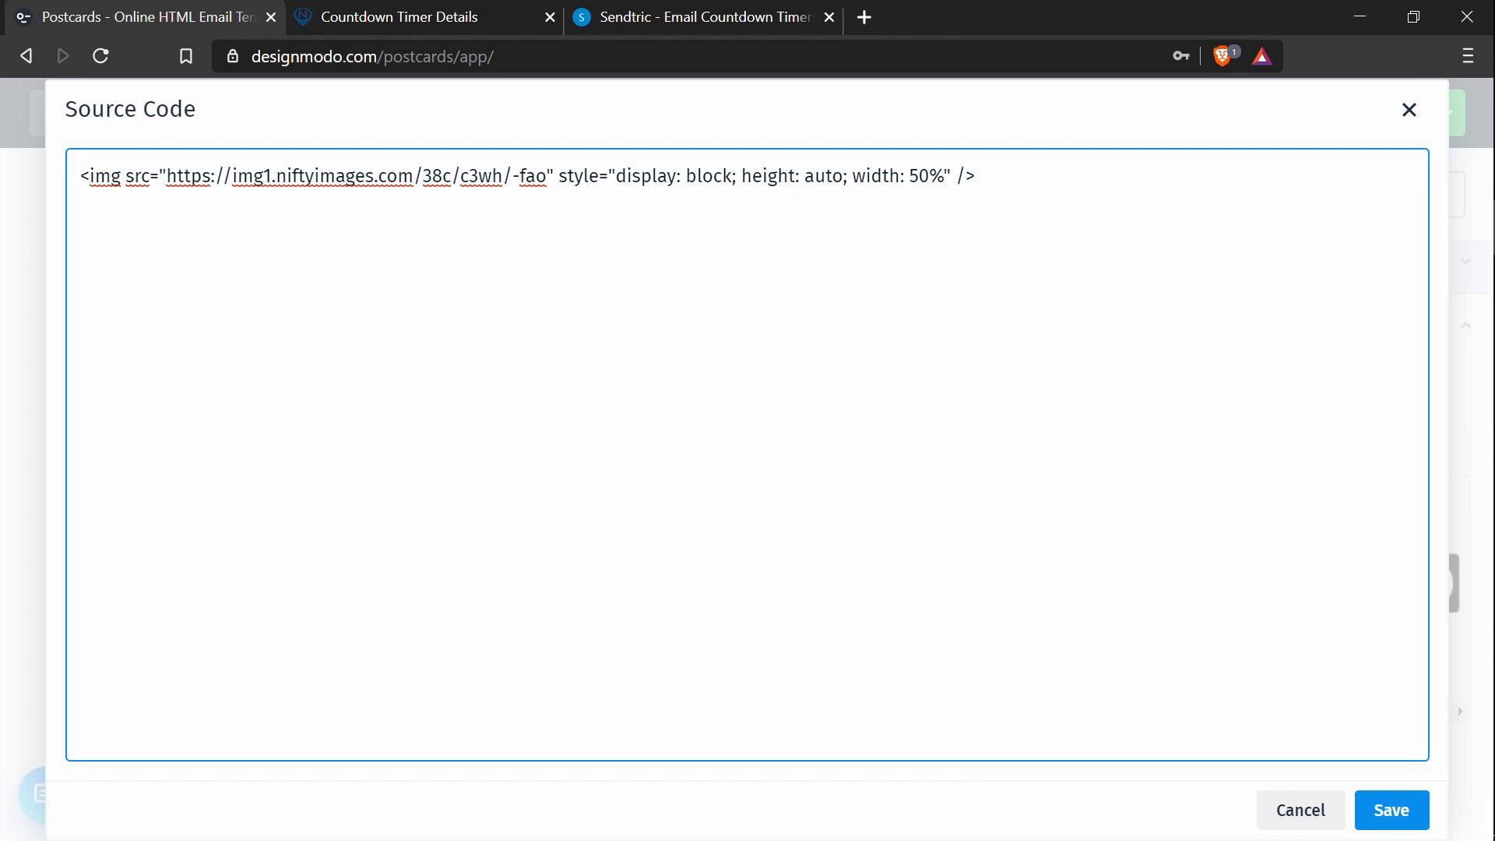
# Step: Save the styled code so the timer shows at half width in the card
pyautogui.click(1391, 810)
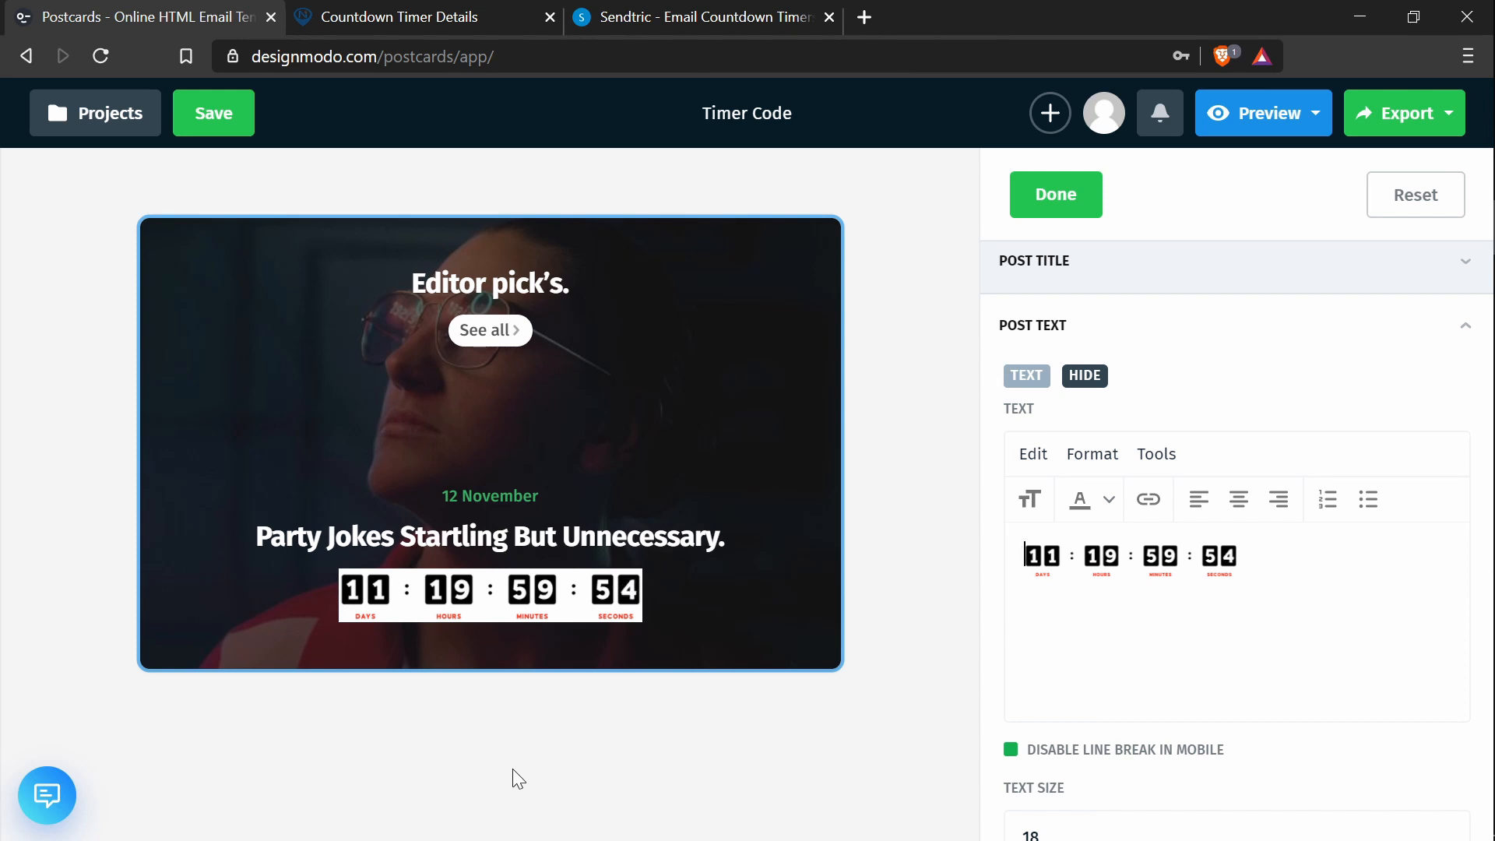
pyautogui.moveTo(592, 757)
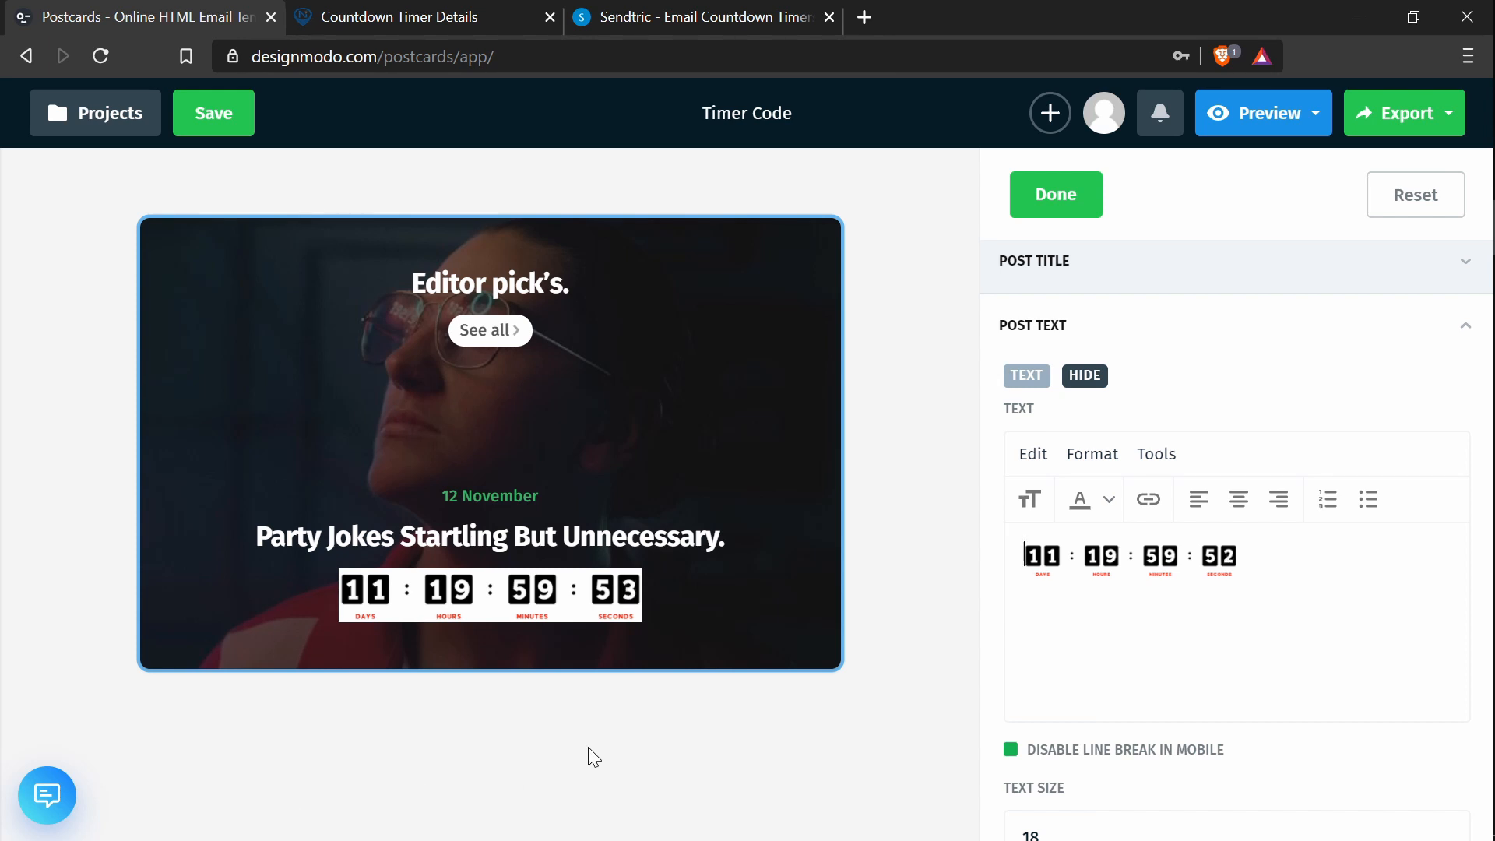